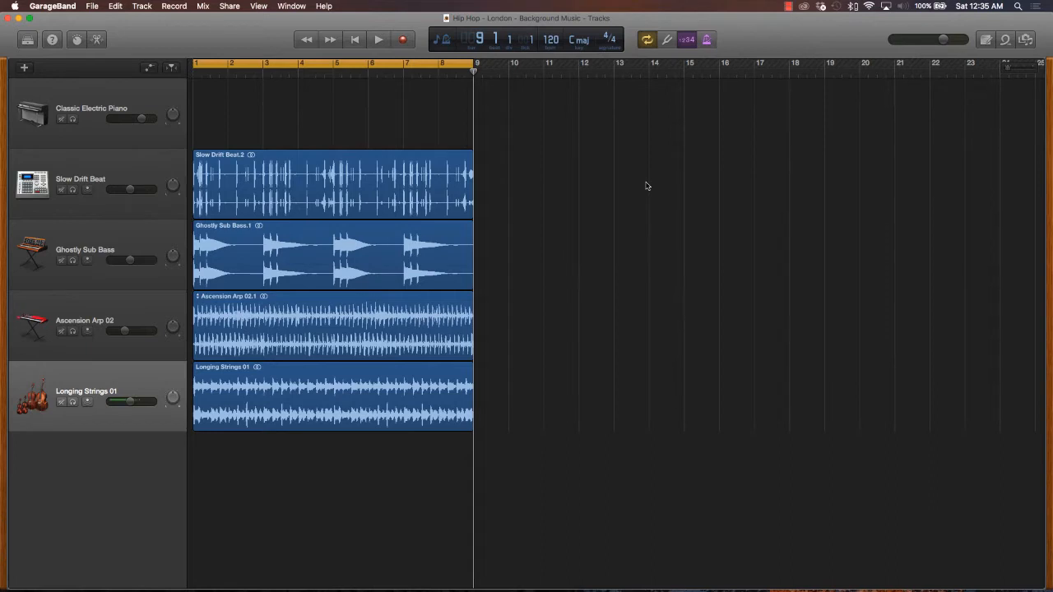
pyautogui.moveTo(392, 180)
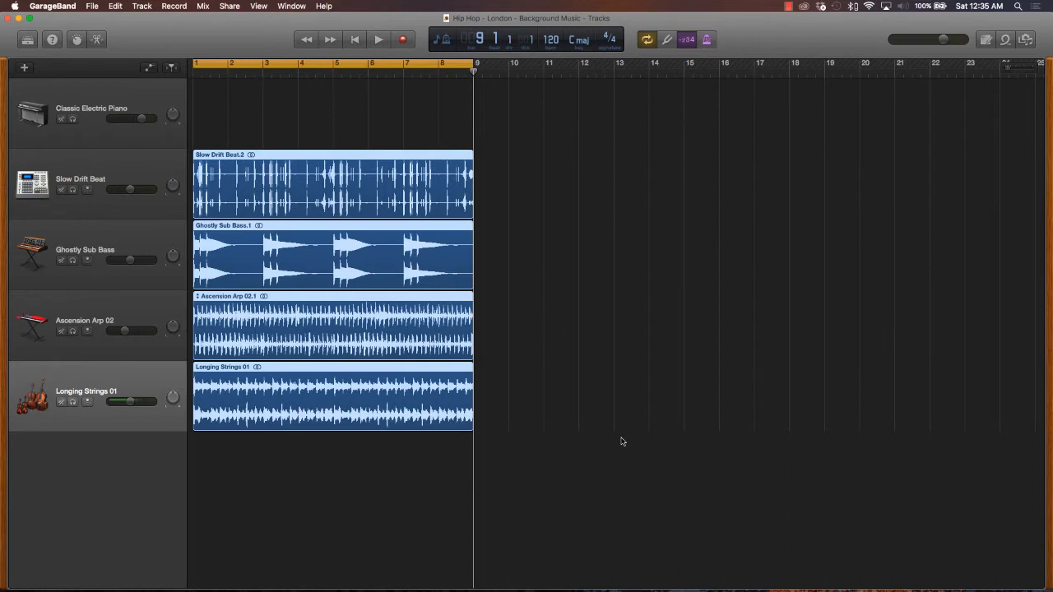
pyautogui.moveTo(342, 102)
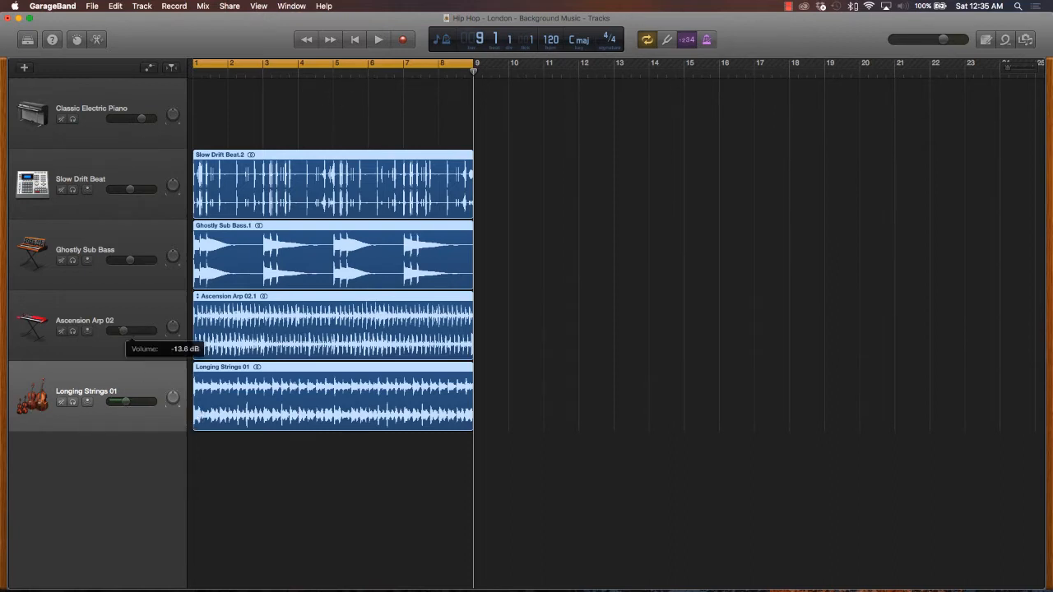
# Lower the Ascension Arp 02 track's volume to about -13 dB.
pyautogui.moveTo(115, 259); pyautogui.dragTo(130, 260)
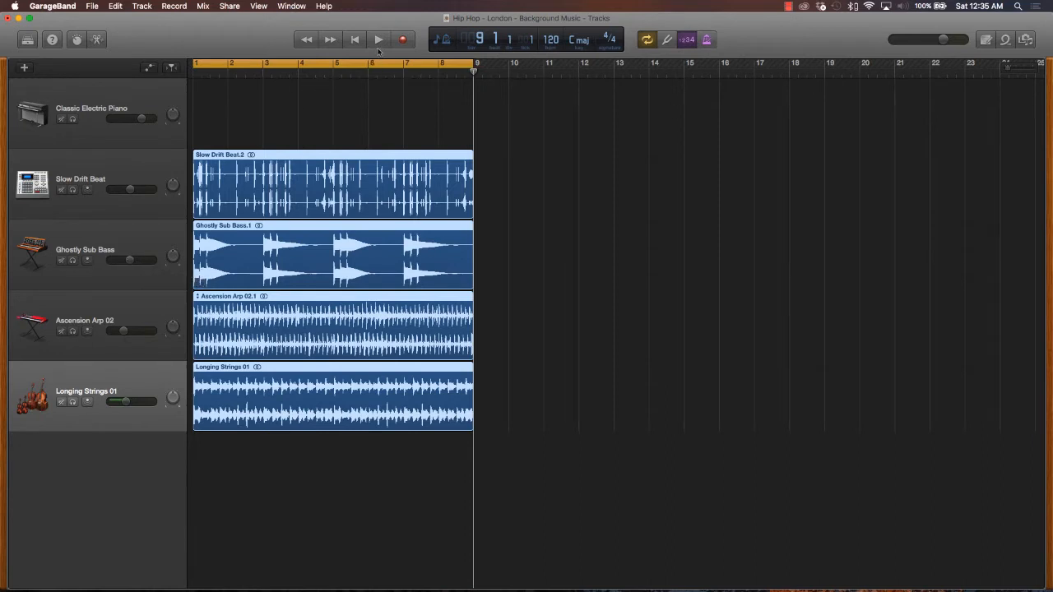
pyautogui.moveTo(378, 39)
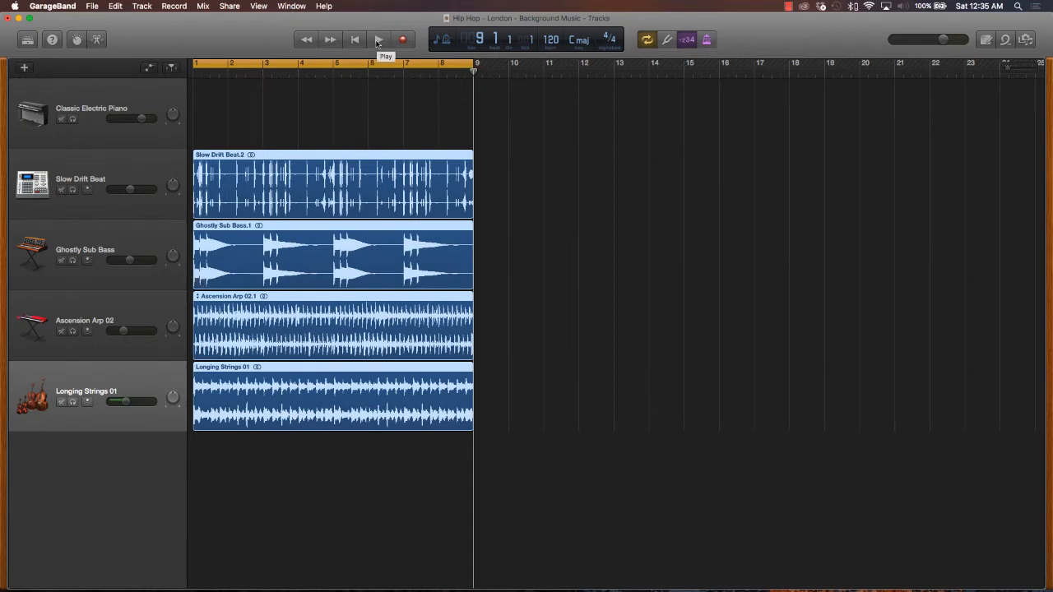
pyautogui.click(379, 39)
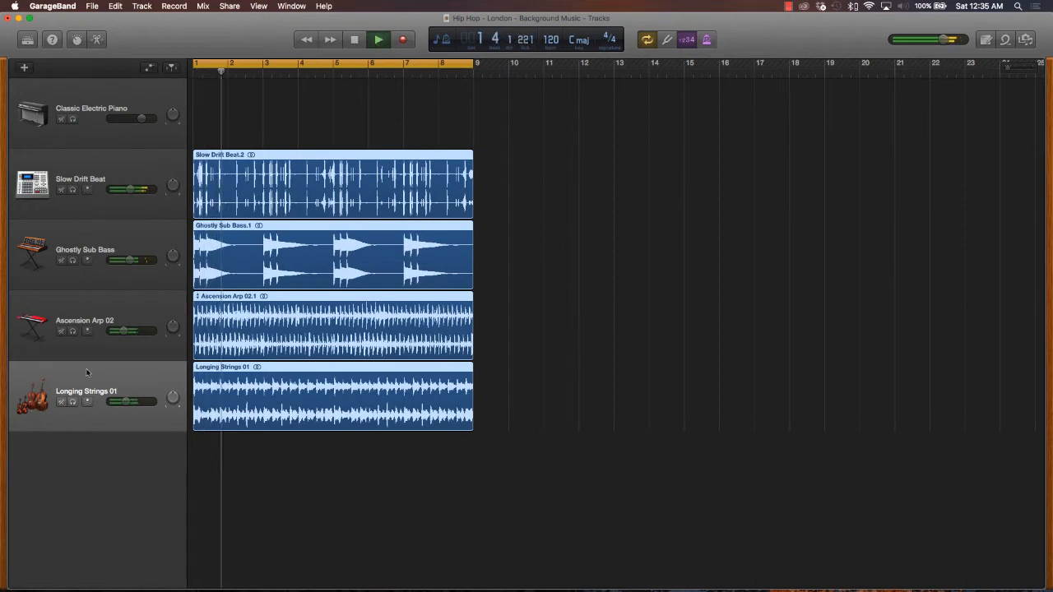
pyautogui.moveTo(140, 401); pyautogui.dragTo(128, 402)
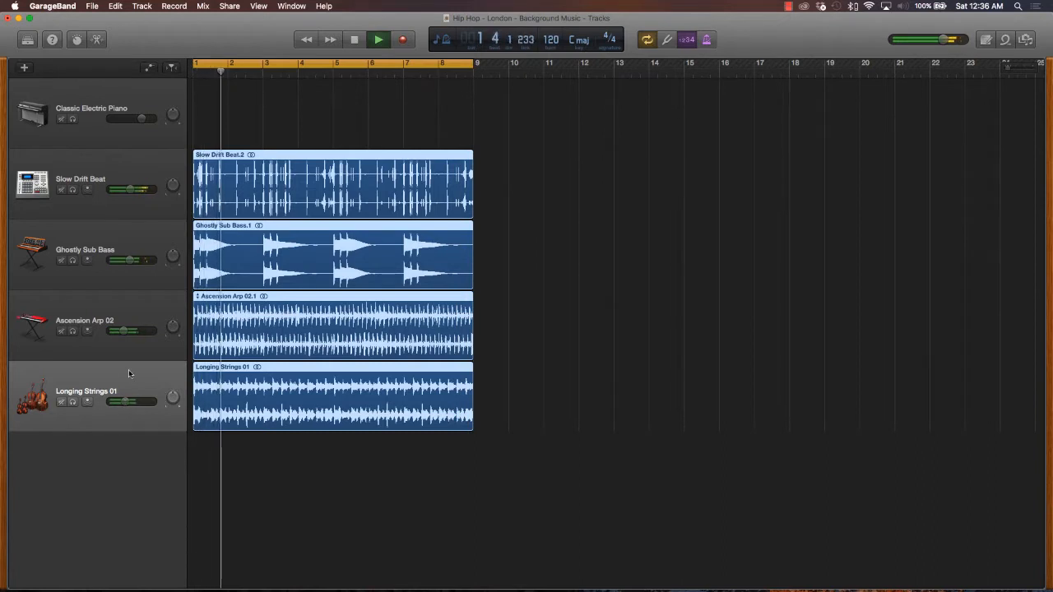
pyautogui.click(379, 40)
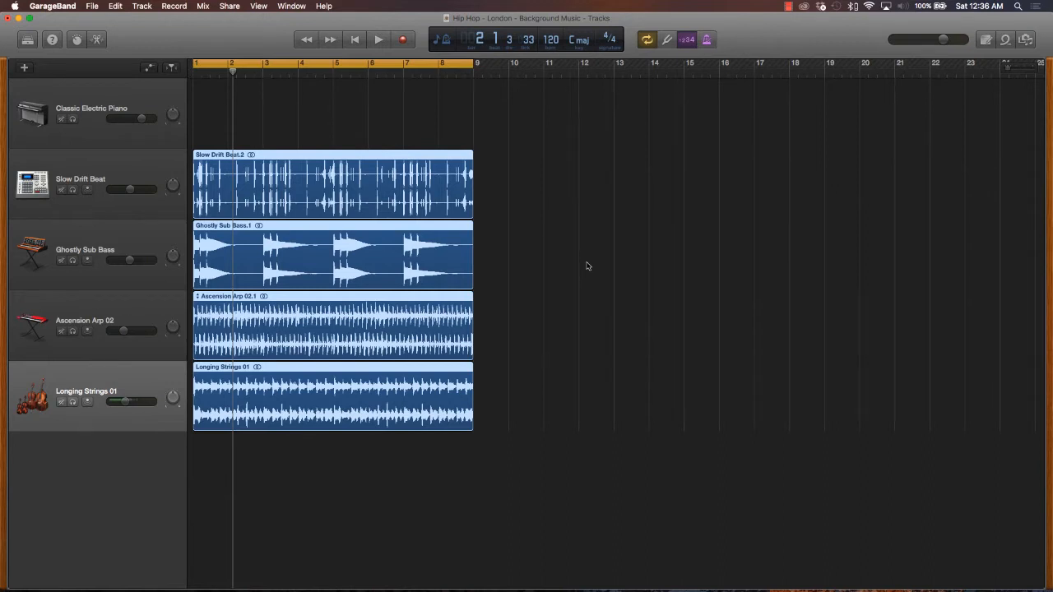
pyautogui.moveTo(553, 194)
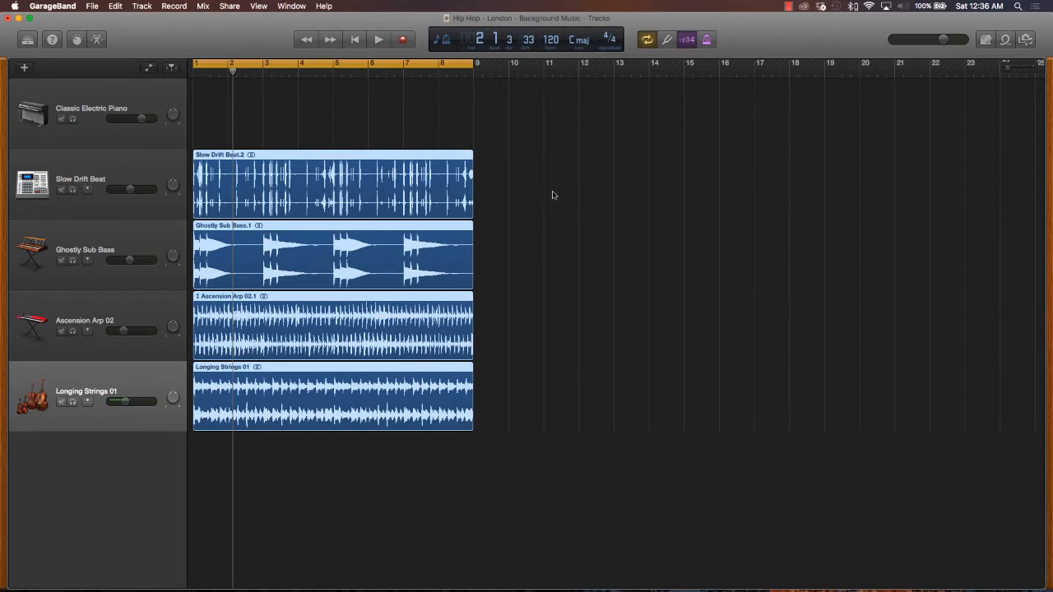
pyautogui.moveTo(337, 451)
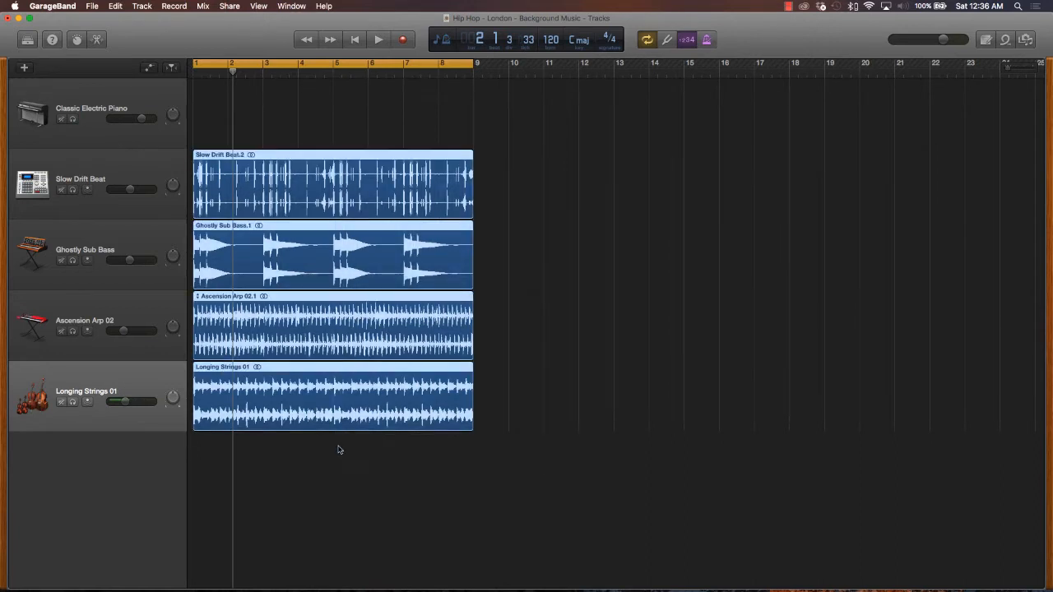
pyautogui.click(230, 63)
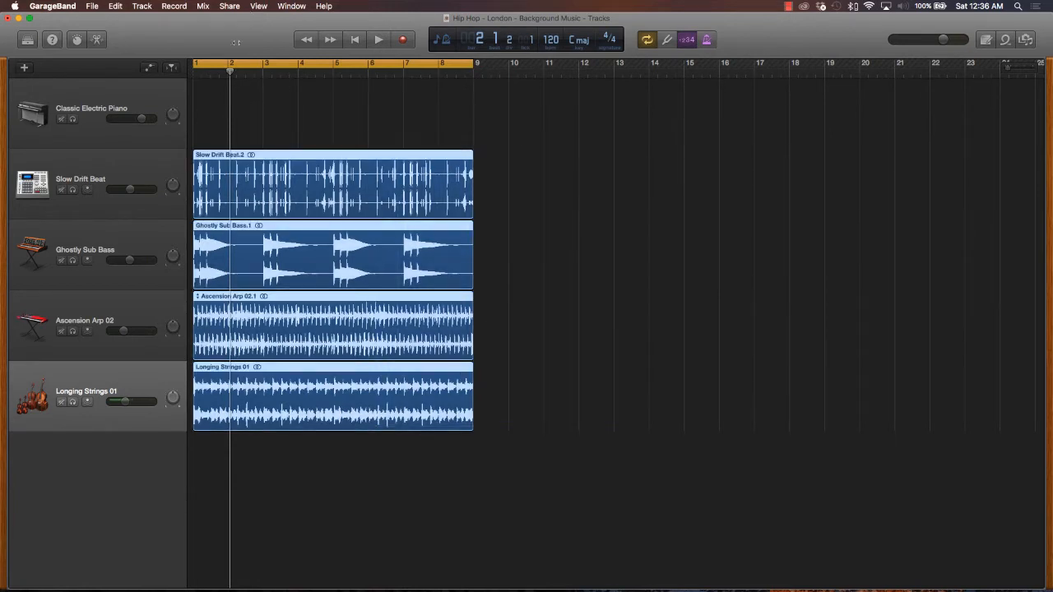
# Select the loop regions and extend the arrangement out to bar 41.
pyautogui.click(448, 62)
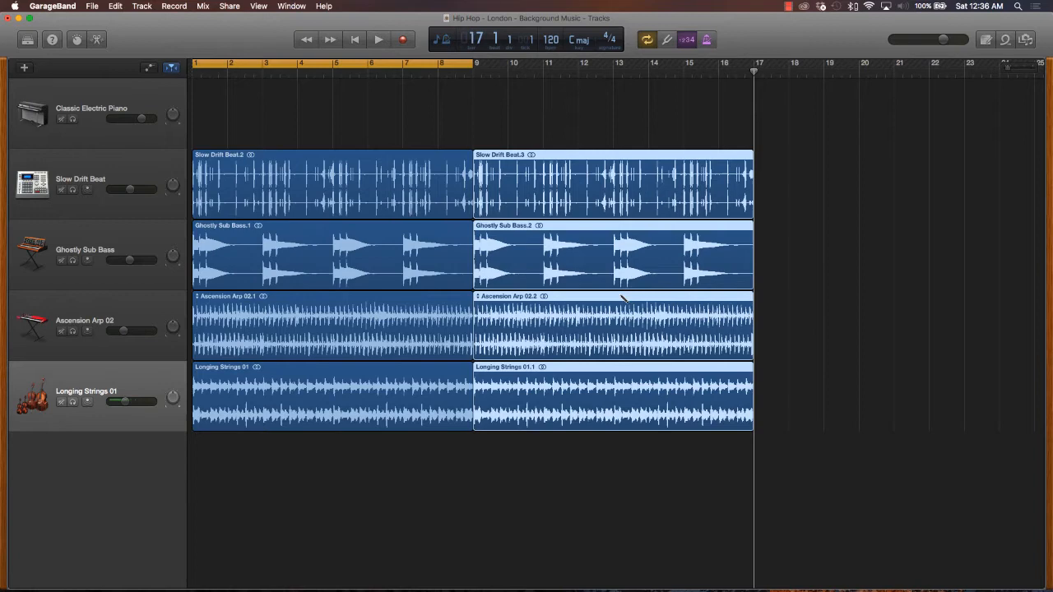
pyautogui.hscroll(3)
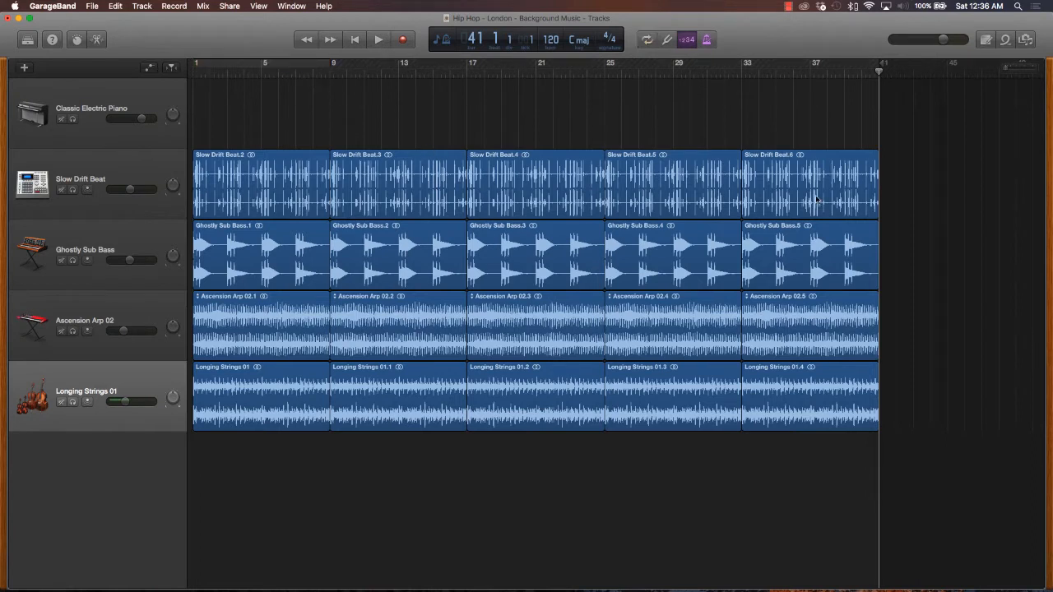
pyautogui.moveTo(760, 194)
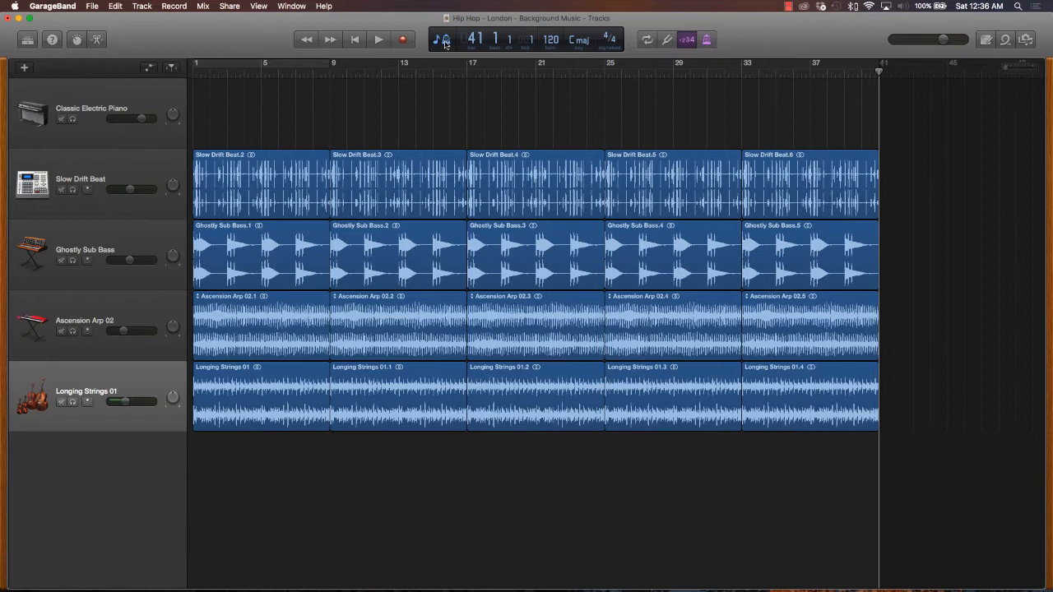
pyautogui.moveTo(444, 40)
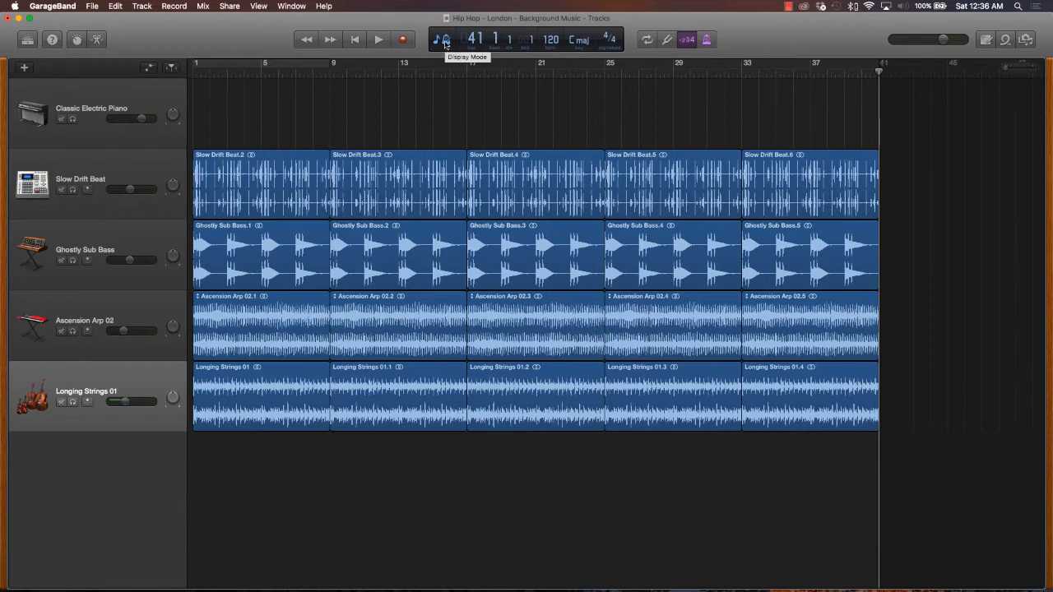
# Switch the LCD to show project position as clock time, confirming a 1:20 length.
pyautogui.click(442, 39)
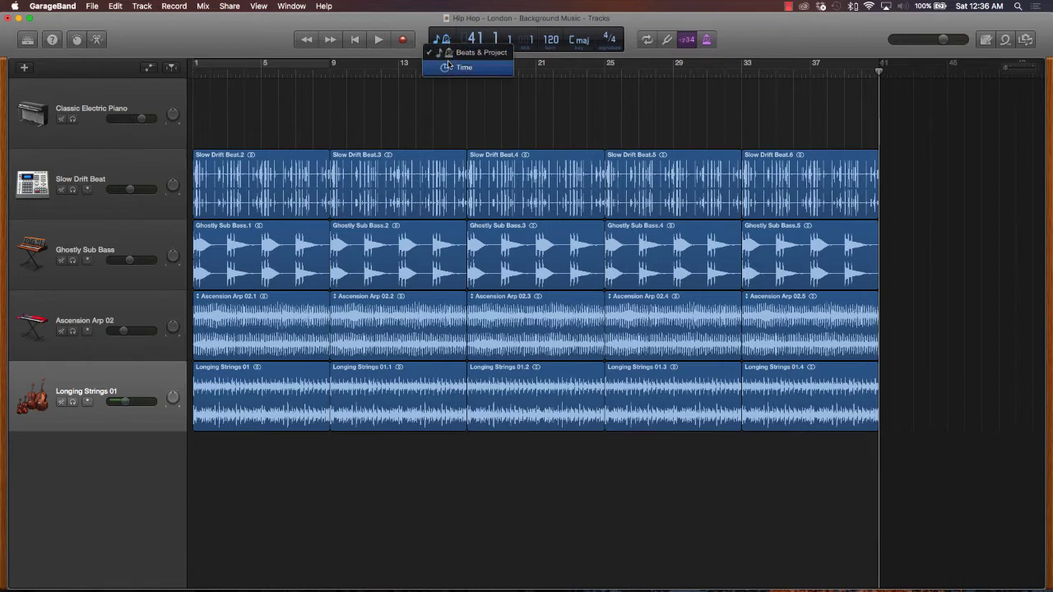
pyautogui.click(464, 68)
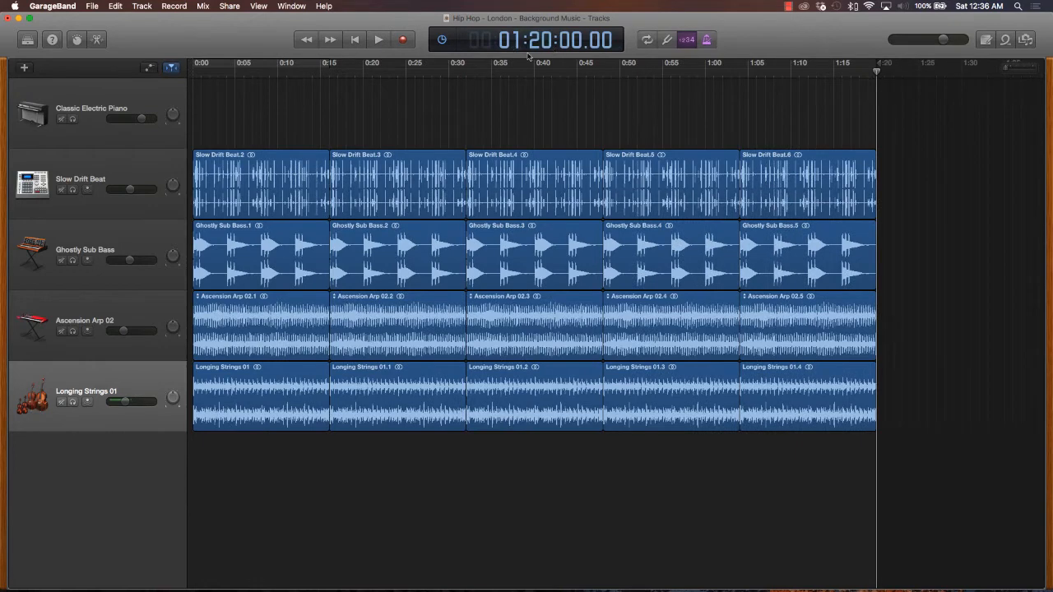
pyautogui.moveTo(866, 119)
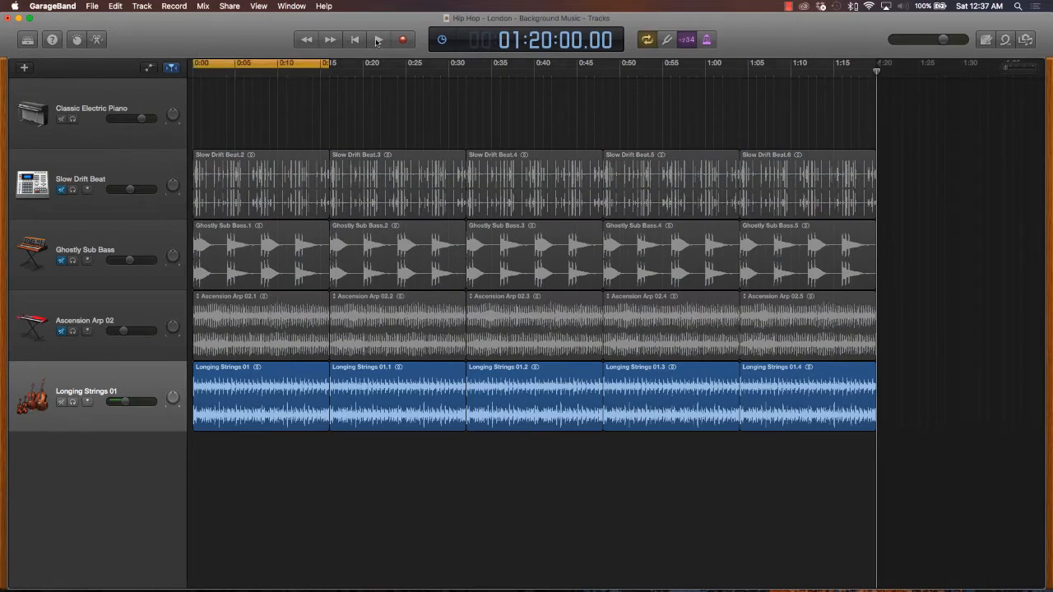
# Play back the strings-only intro briefly, then stop.
pyautogui.click(379, 39)
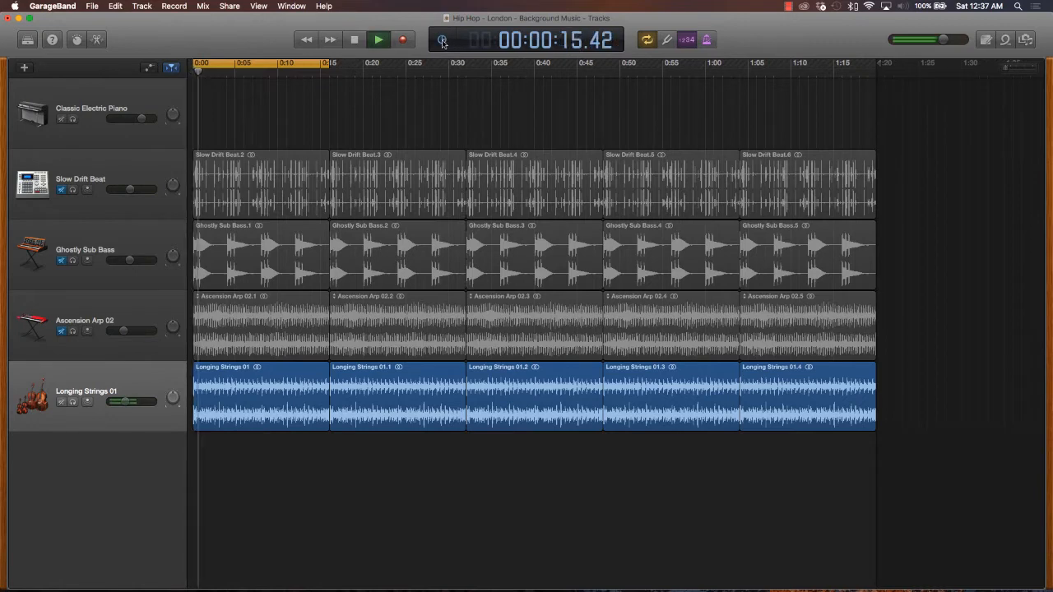
pyautogui.click(442, 40)
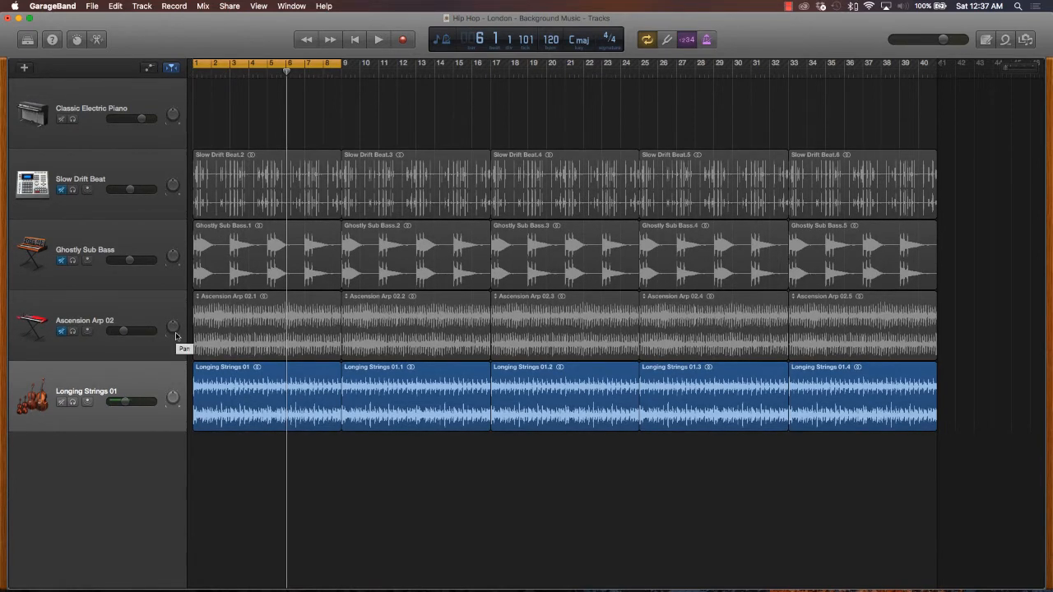
pyautogui.moveTo(230, 335)
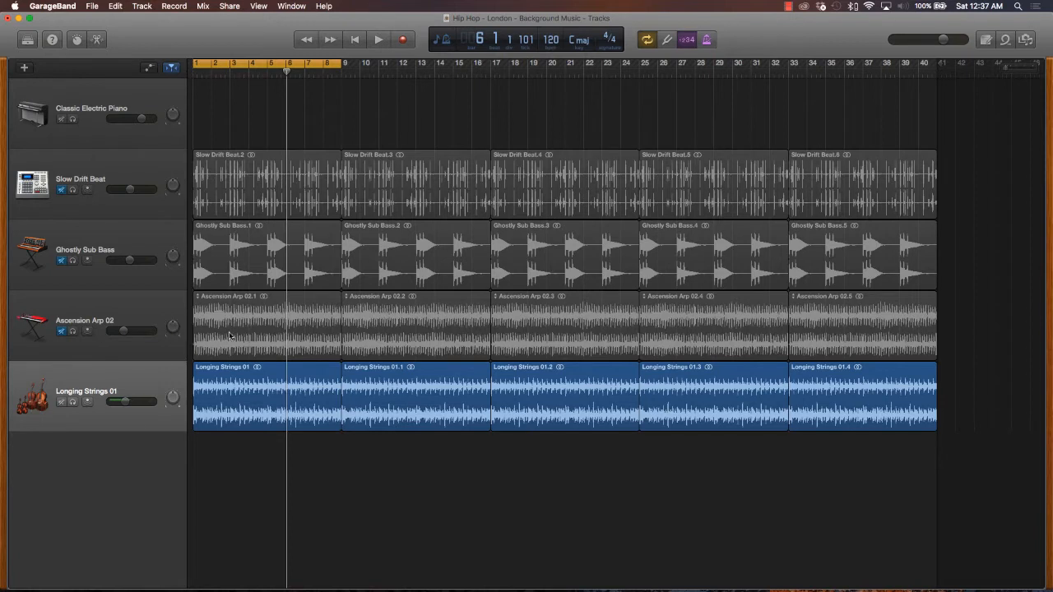
# Bring Ghostly Sub Bass back in and split off its opening loop so it enters at bar 5.
pyautogui.click(379, 39)
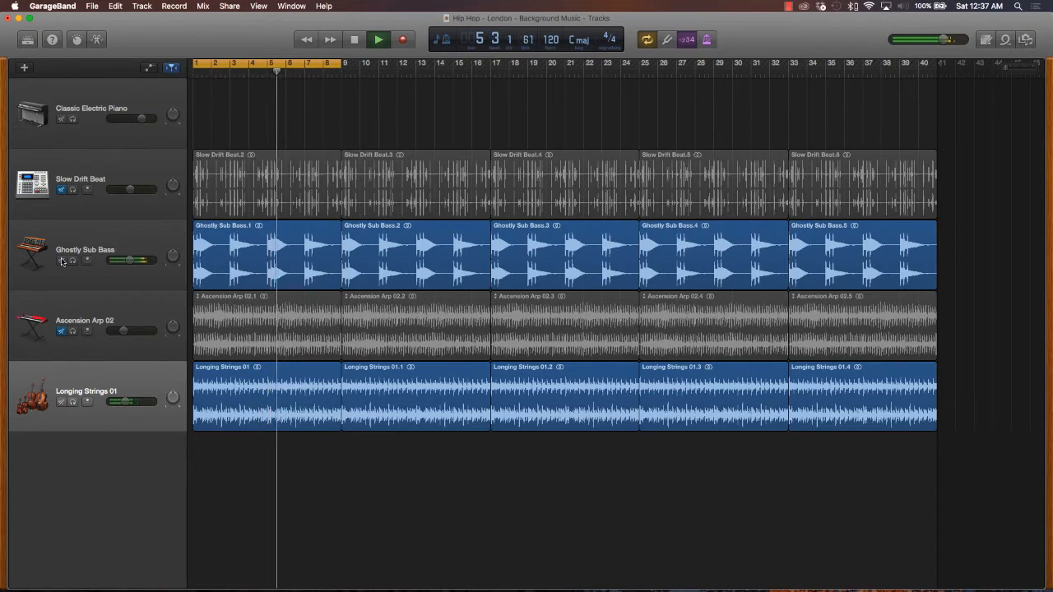
pyautogui.click(378, 40)
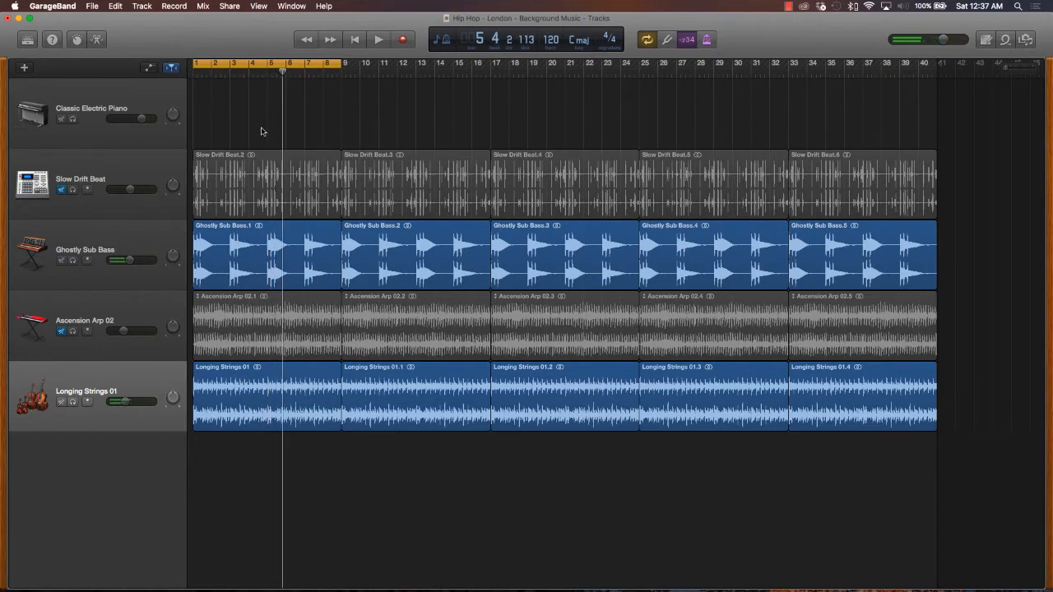
pyautogui.click(261, 74)
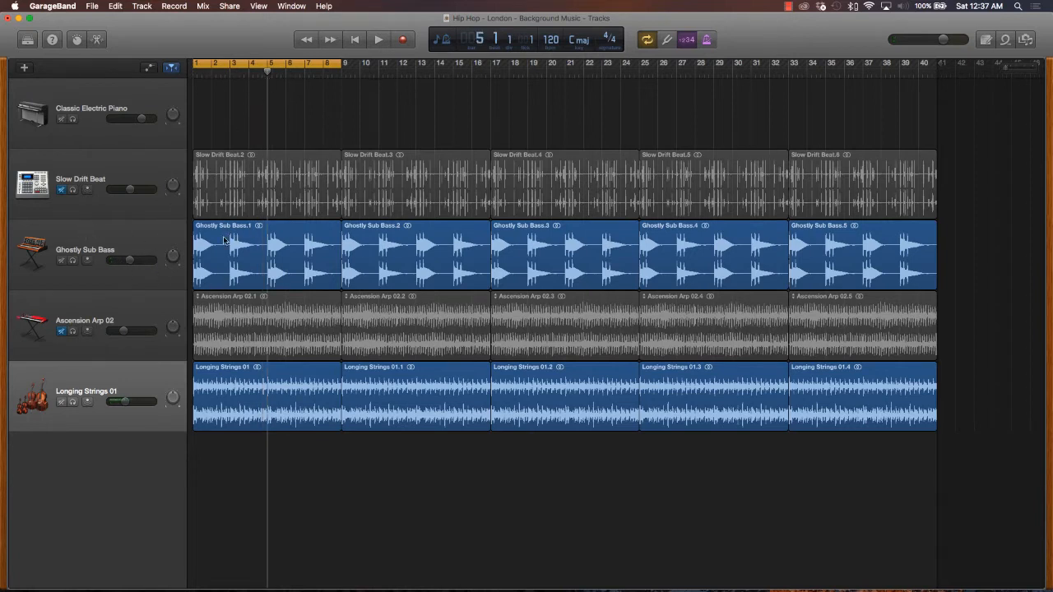
pyautogui.click(264, 255)
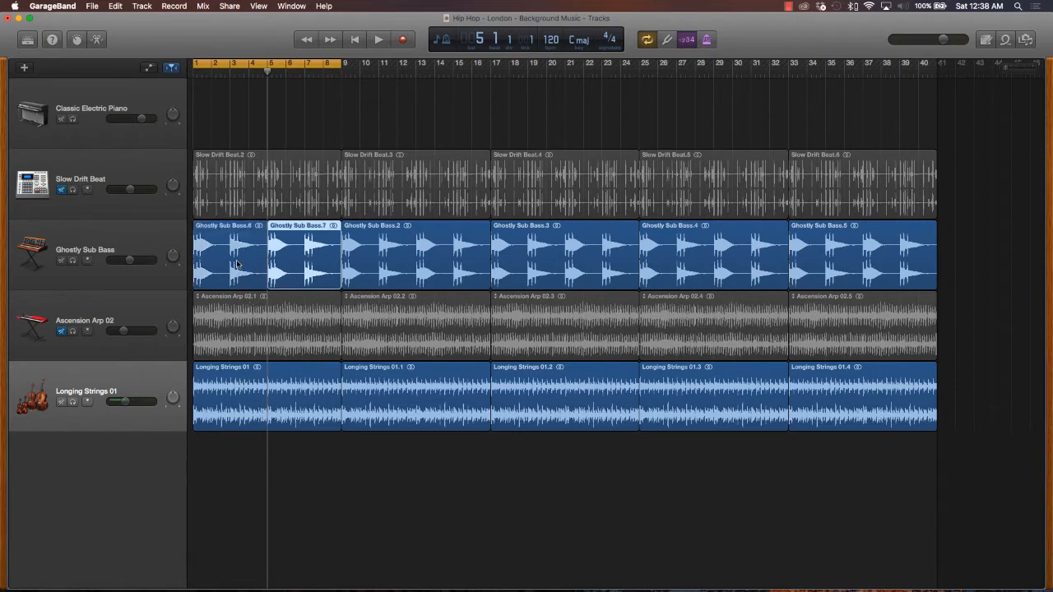
pyautogui.click(230, 255)
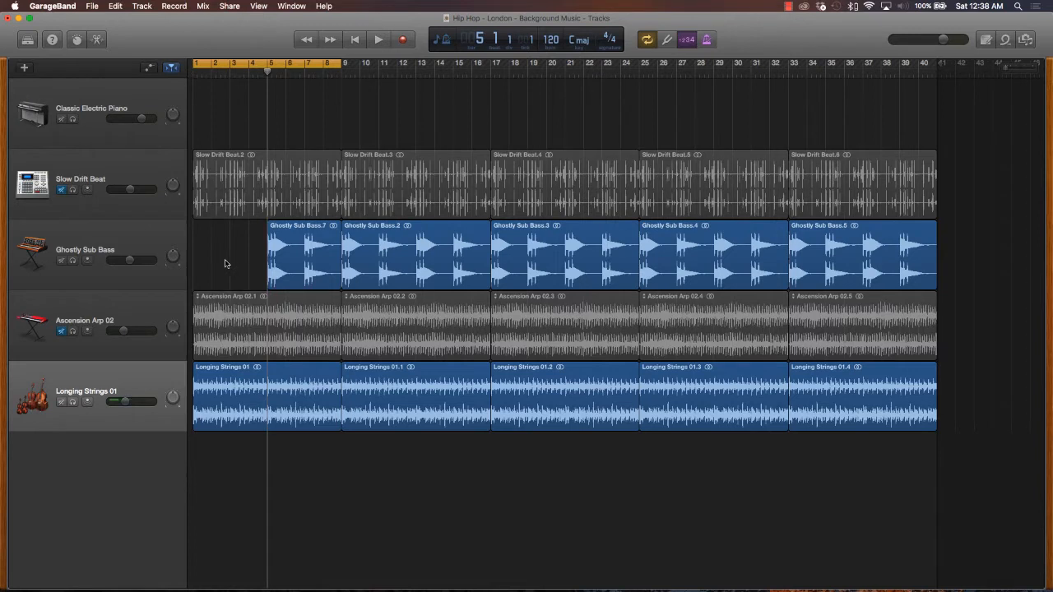
# Audition the song from the start and unmute the Slow Drift Beat track.
pyautogui.click(378, 39)
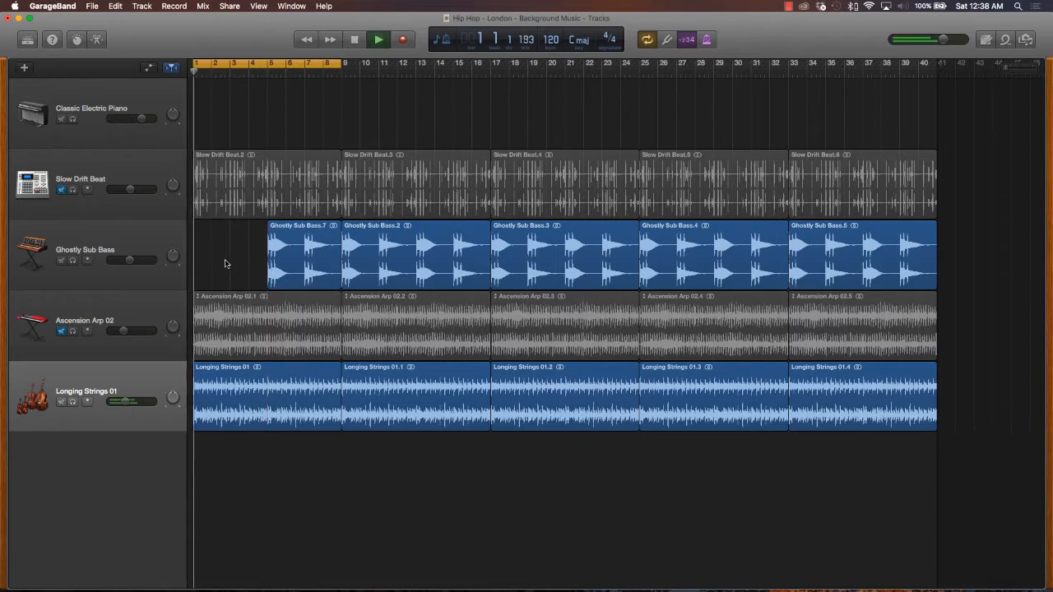
pyautogui.click(378, 40)
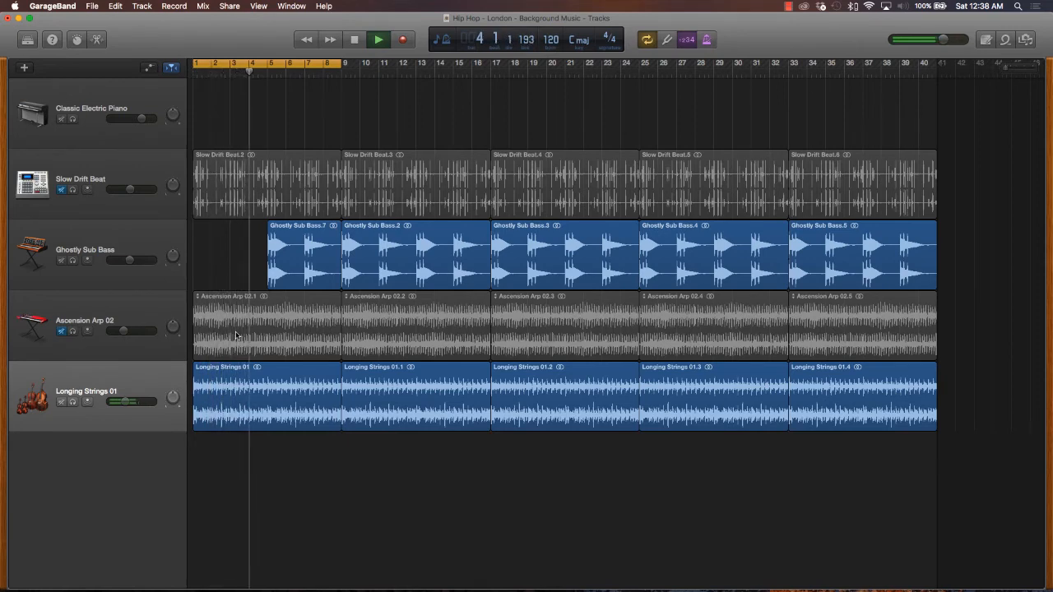
pyautogui.click(379, 40)
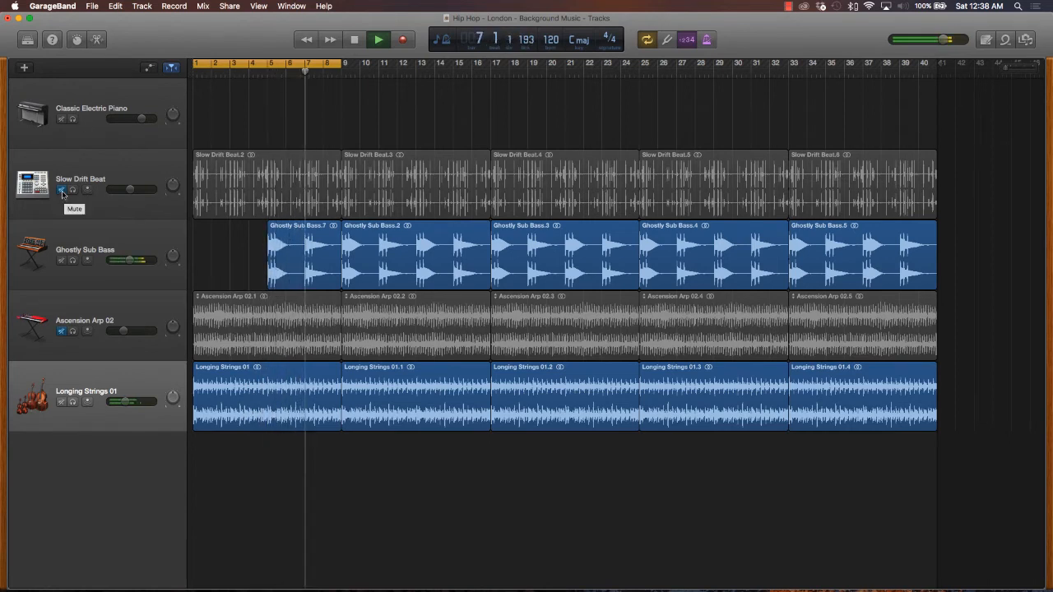
pyautogui.click(62, 191)
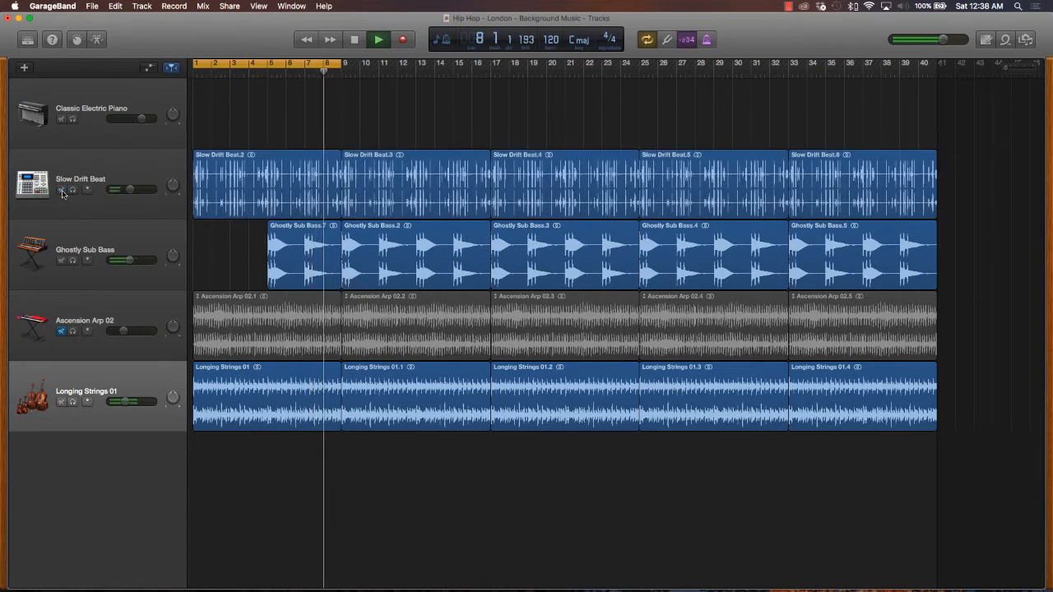
pyautogui.click(354, 39)
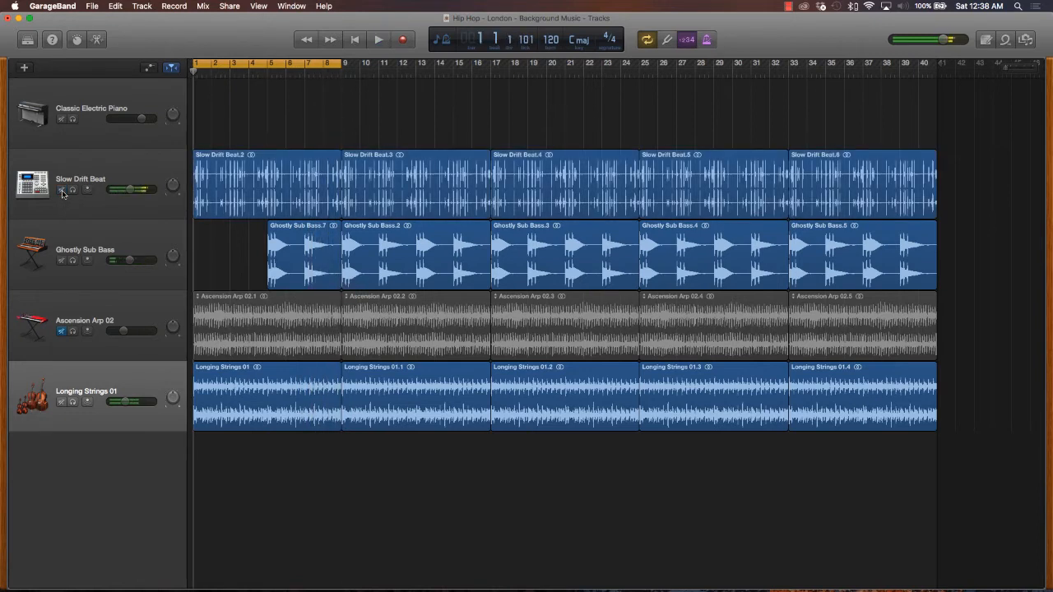
pyautogui.click(326, 63)
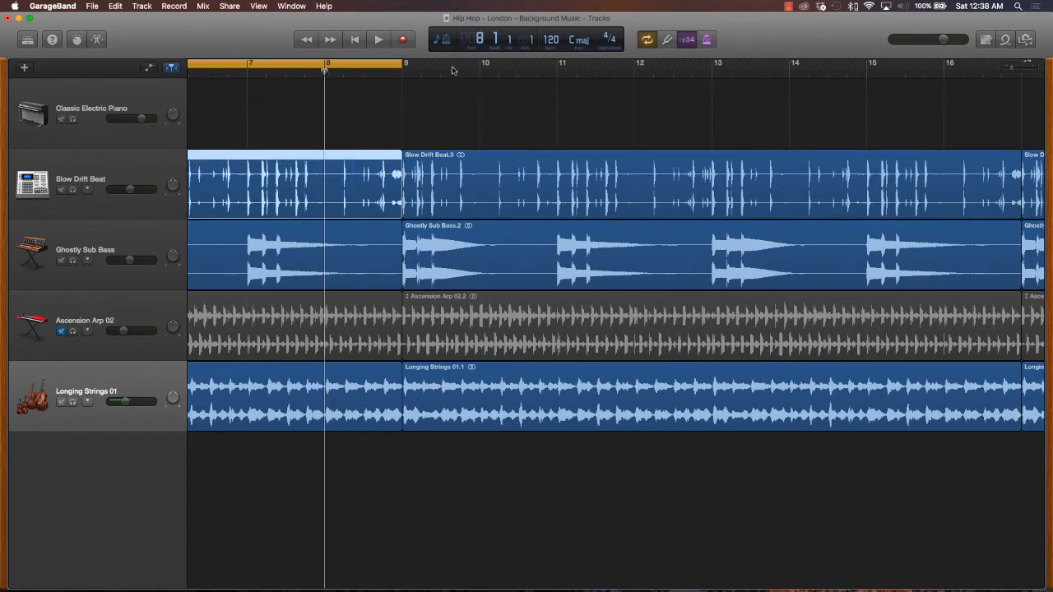
pyautogui.moveTo(355, 217)
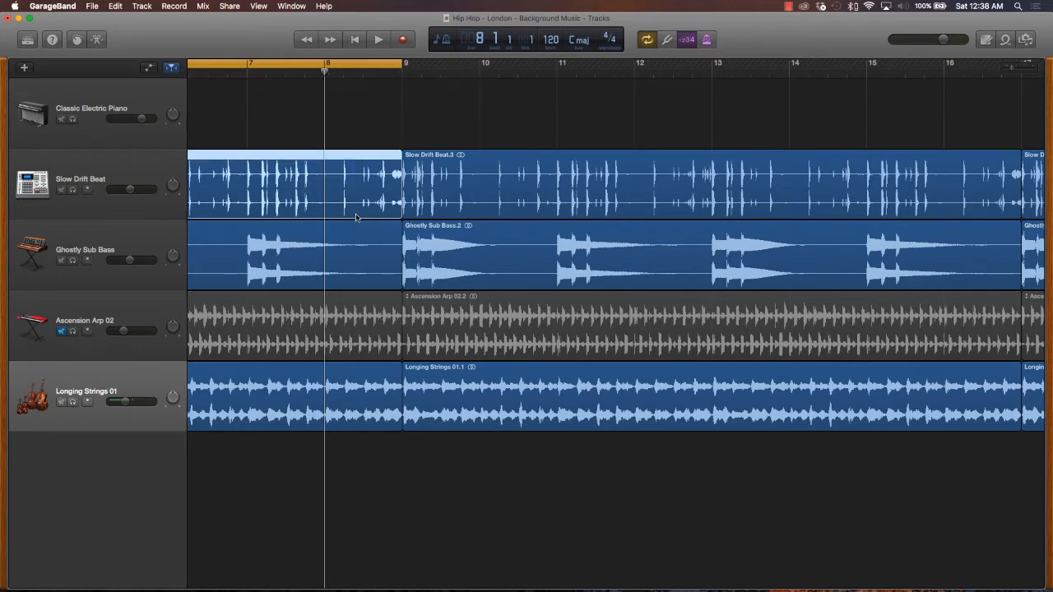
pyautogui.moveTo(329, 145)
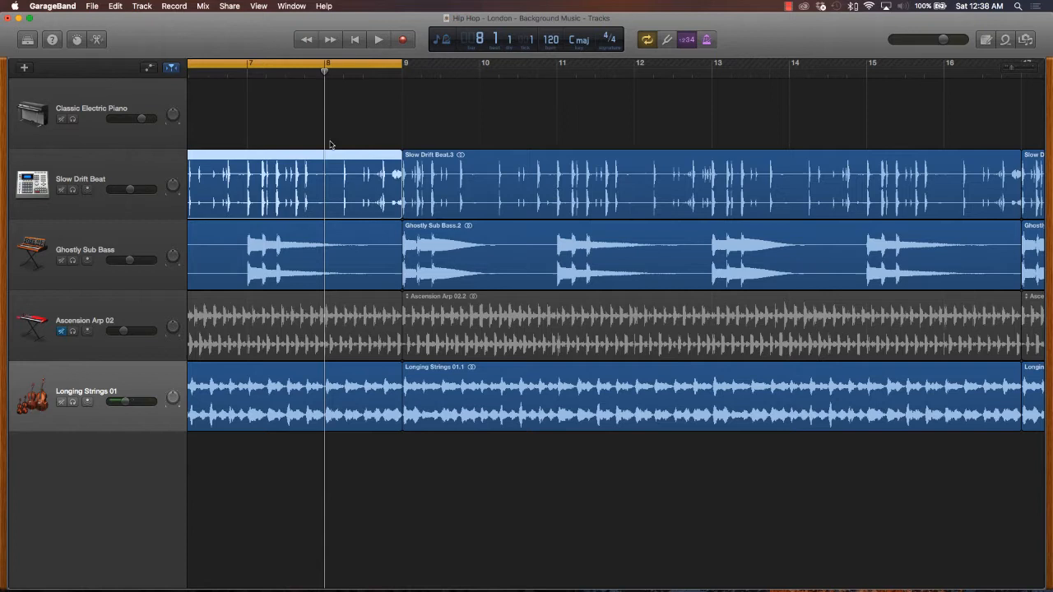
# Split the Slow Drift Beat at bar 8 and delete its opening bars so it enters at bar 9.
pyautogui.click(416, 69)
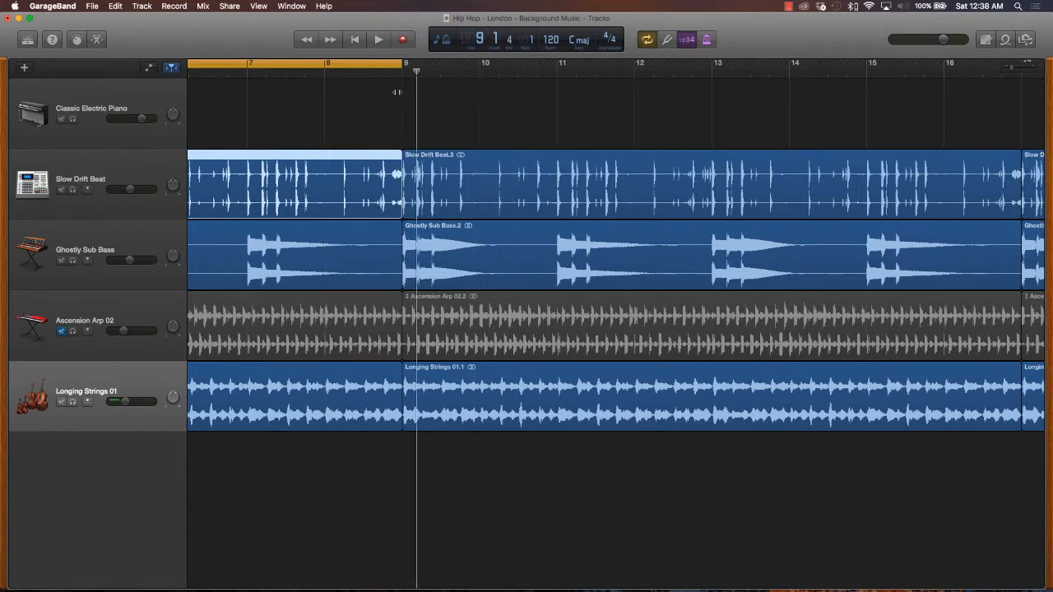
pyautogui.click(324, 71)
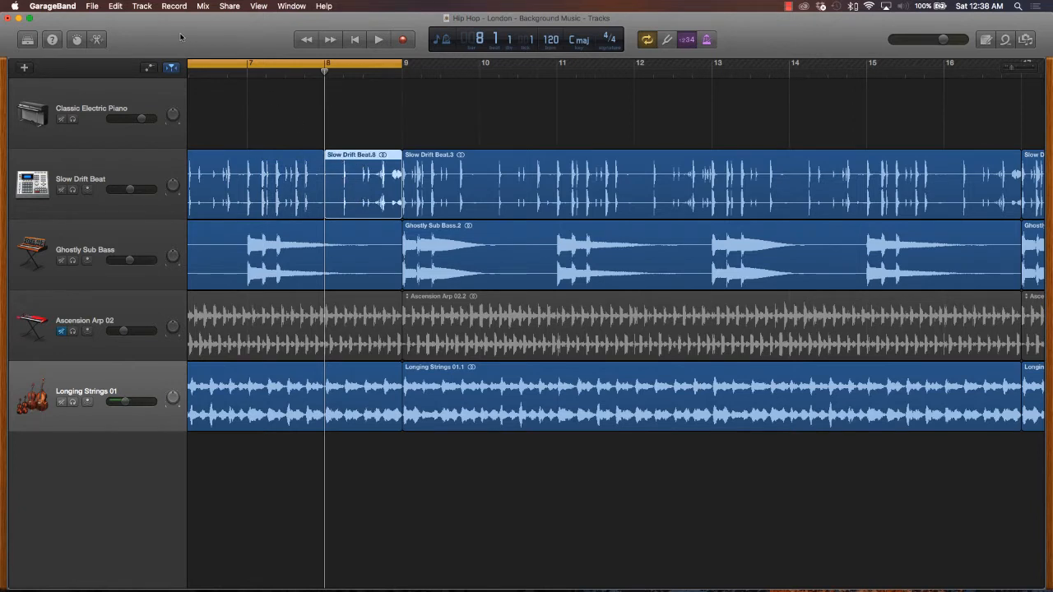
pyautogui.click(115, 7)
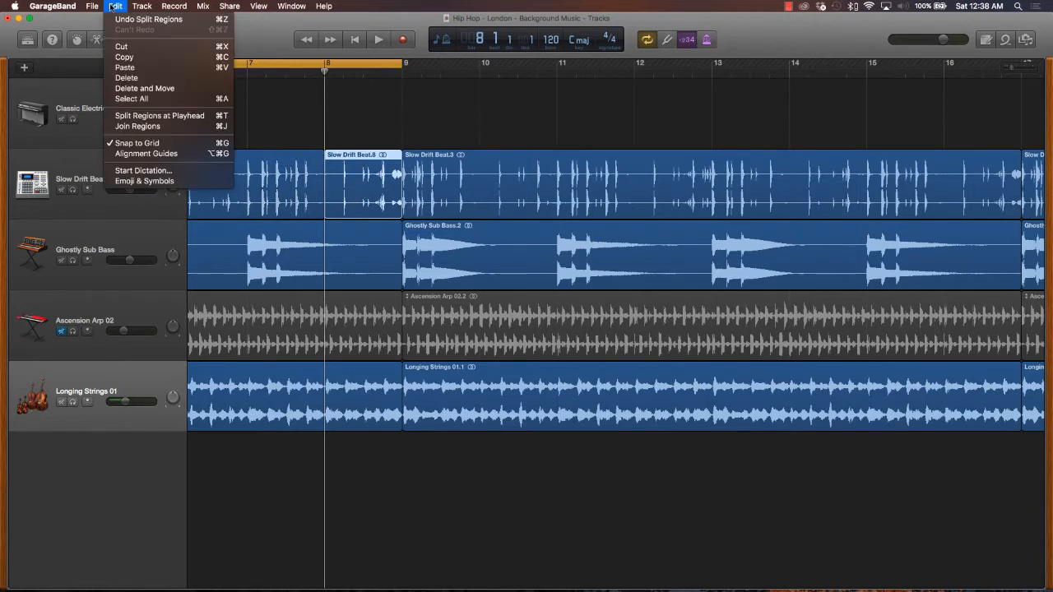
pyautogui.moveTo(158, 115)
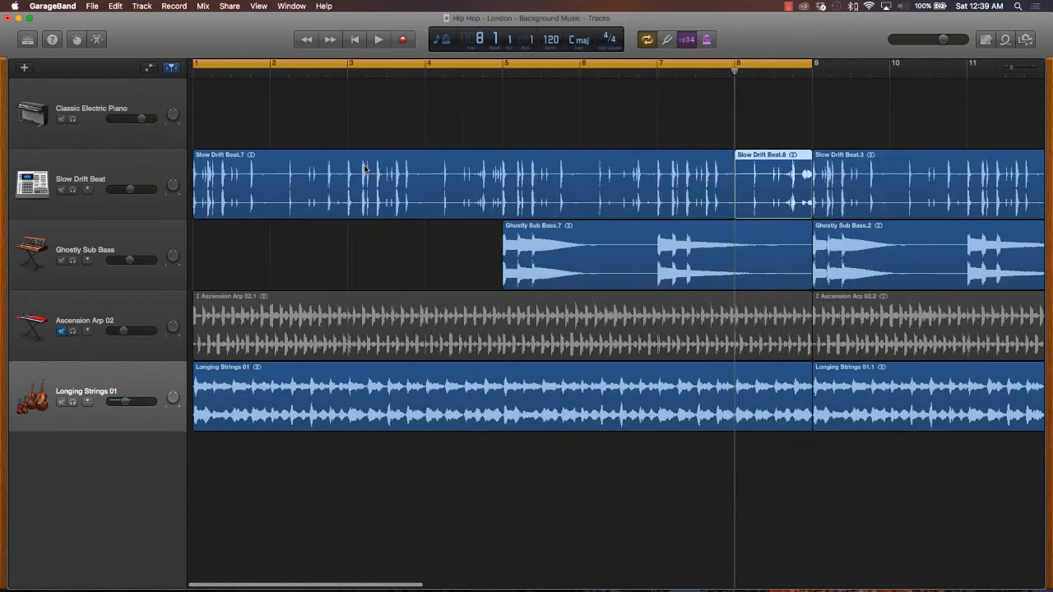
pyautogui.hscroll(3)
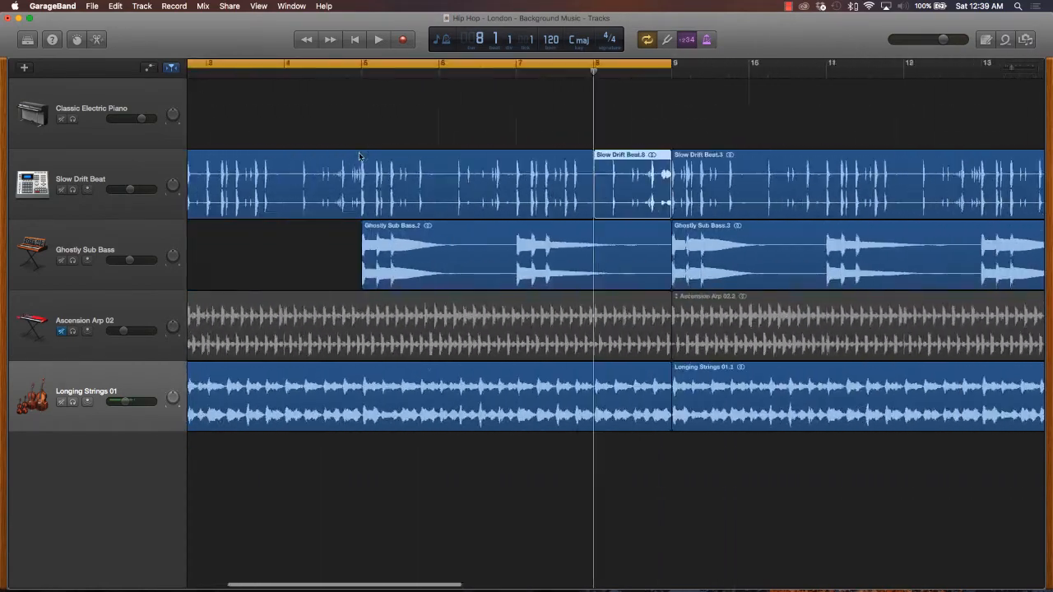
pyautogui.hscroll(-3)
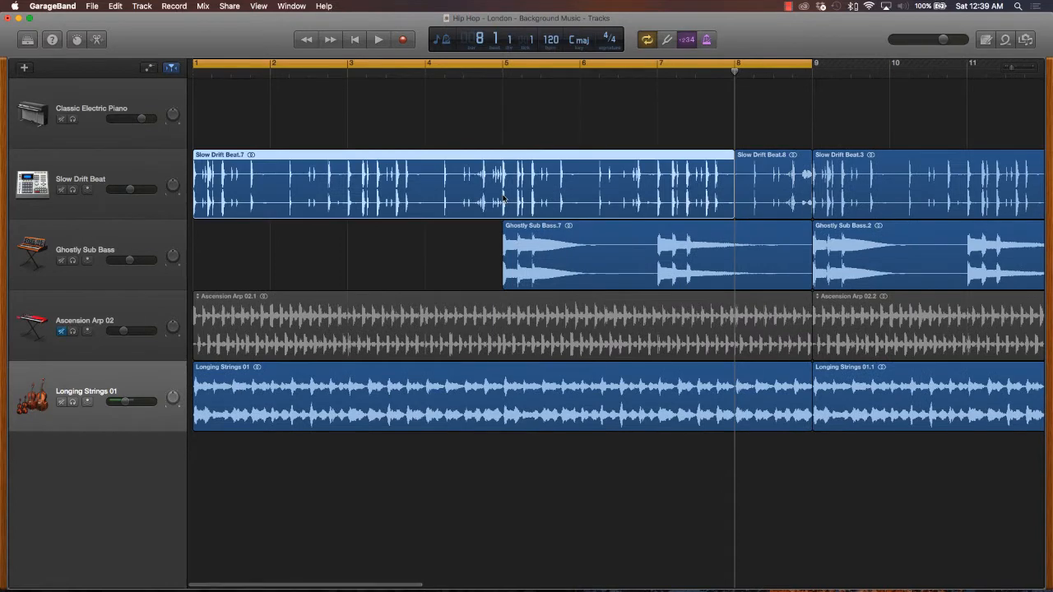
pyautogui.press('Delete')
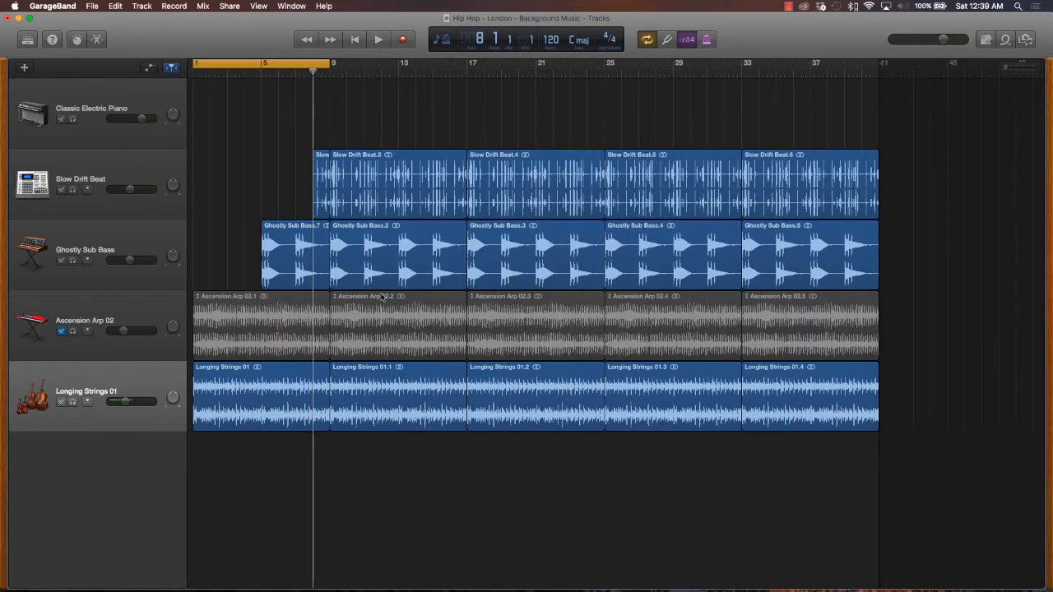
pyautogui.moveTo(227, 323)
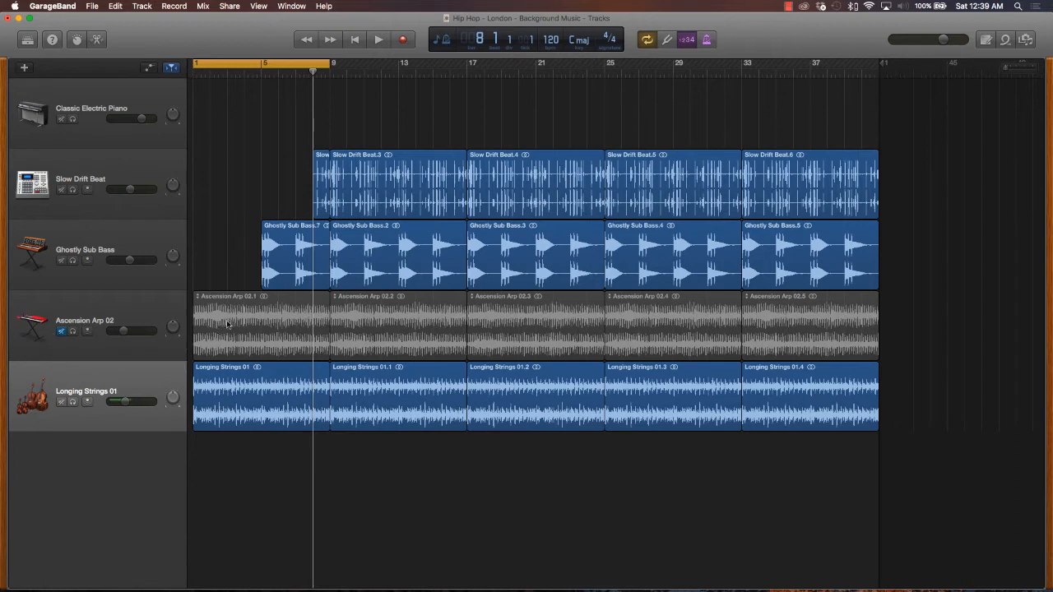
pyautogui.moveTo(234, 64)
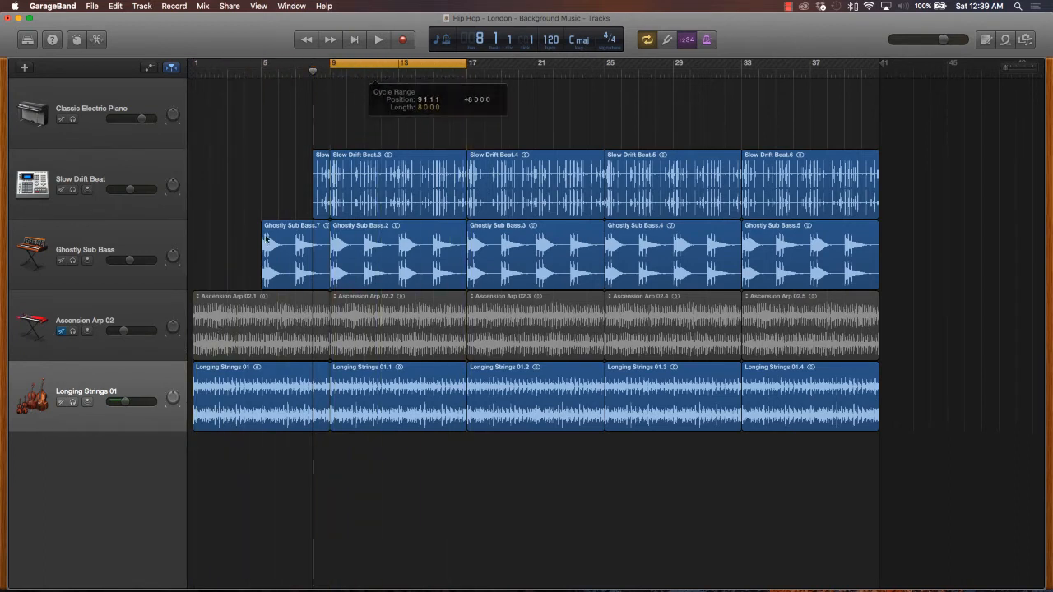
pyautogui.moveTo(237, 338)
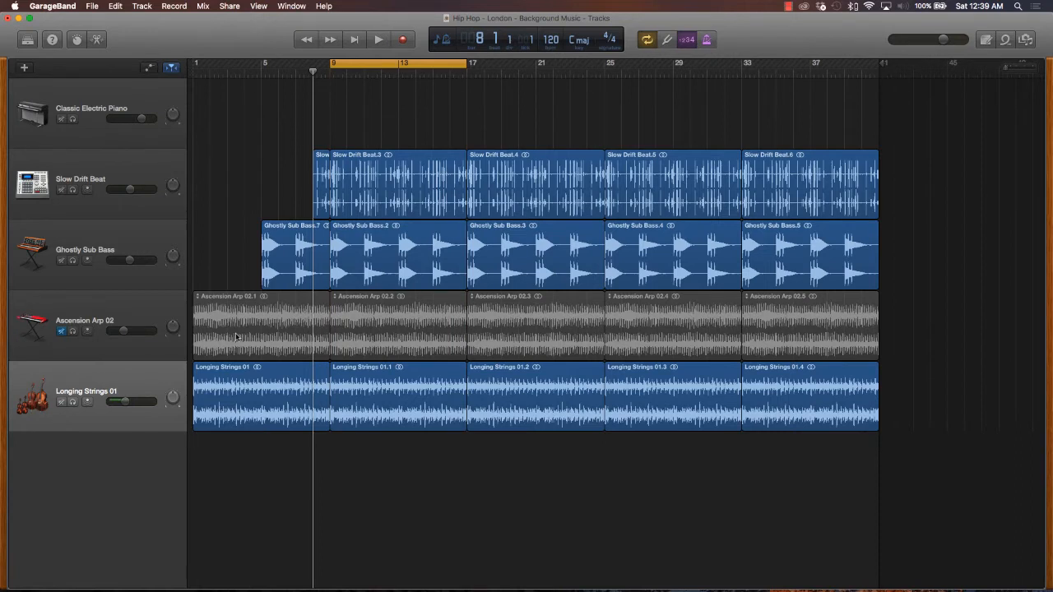
# Remove the opening Ascension Arp region so it enters at bar 9, then turn off the cycle range.
pyautogui.click(260, 326)
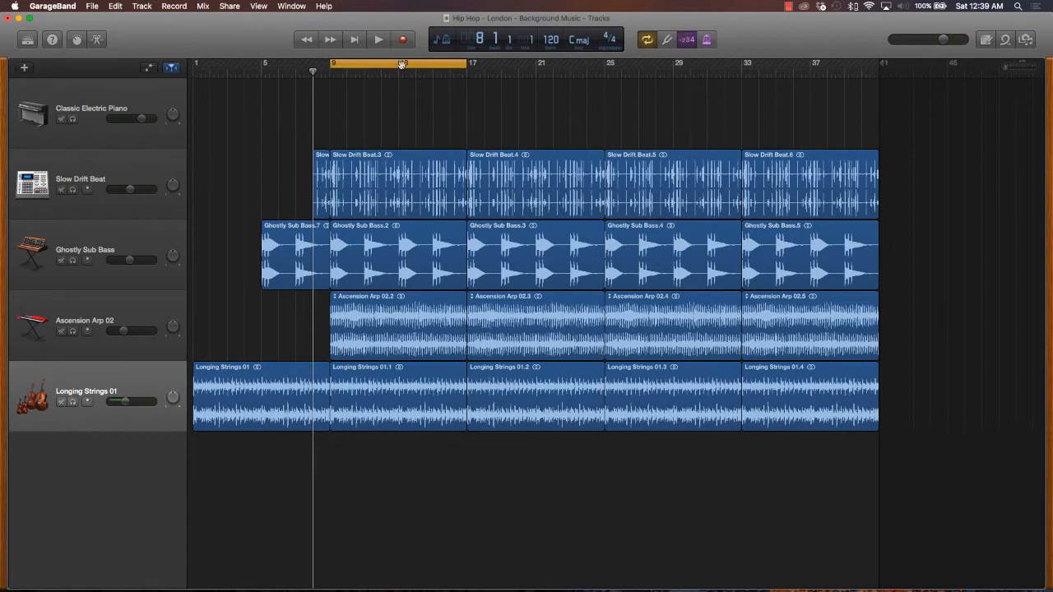
pyautogui.click(250, 73)
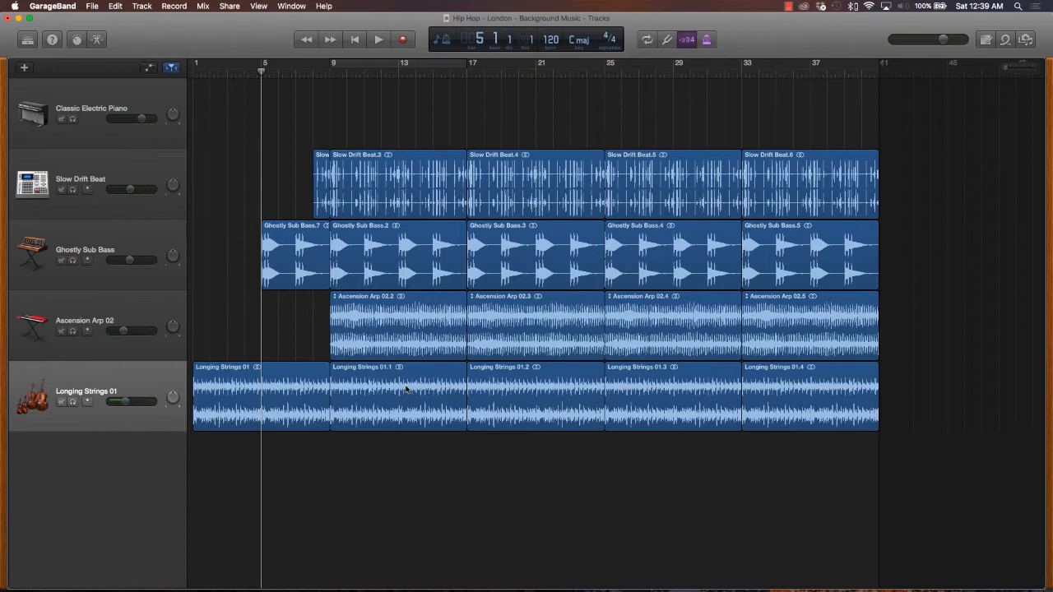
pyautogui.moveTo(329, 105)
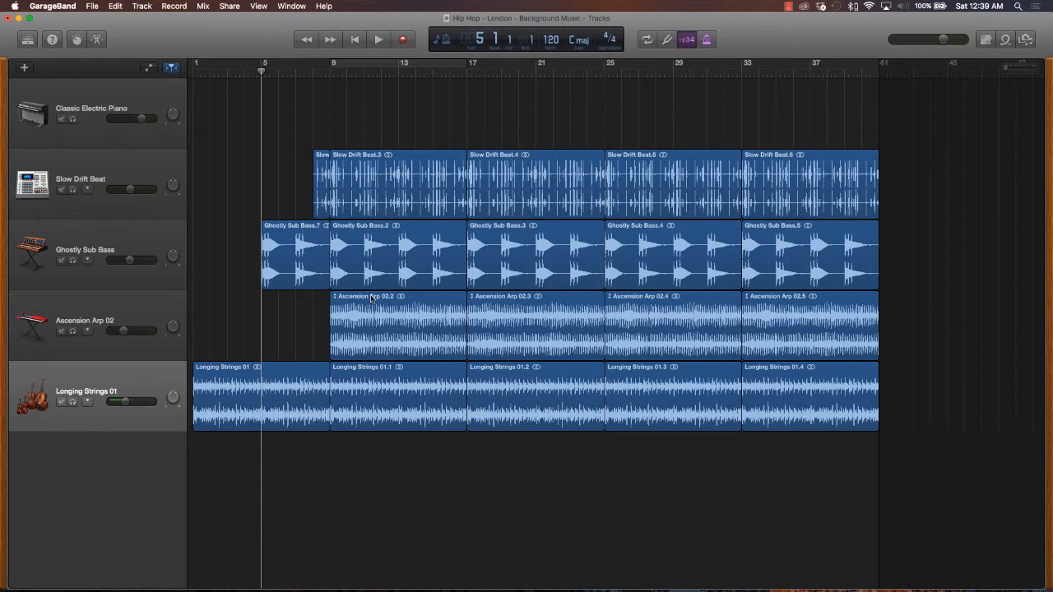
pyautogui.click(379, 40)
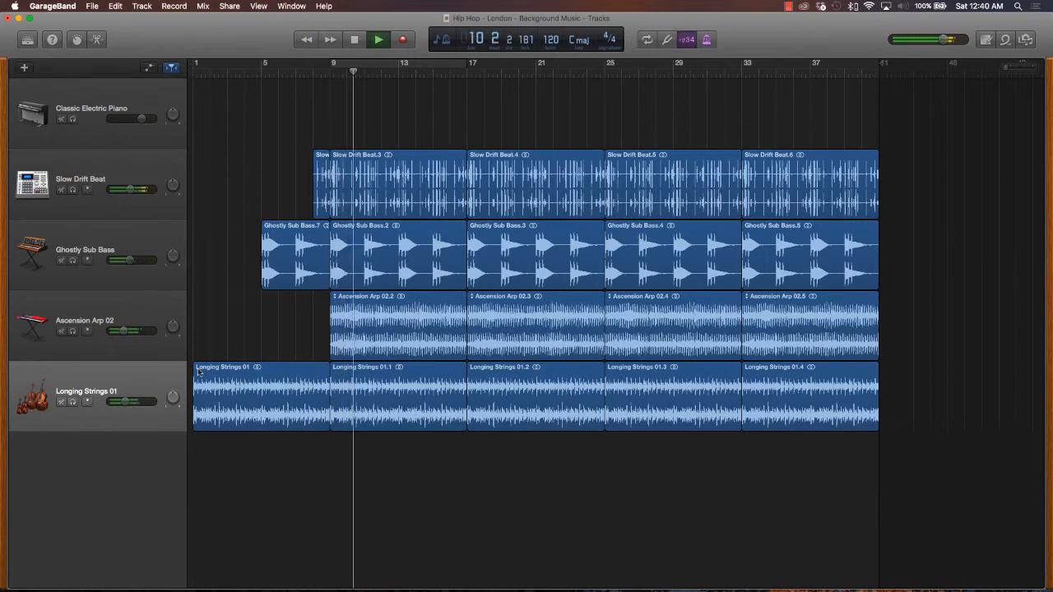
pyautogui.moveTo(139, 331); pyautogui.dragTo(131, 331)
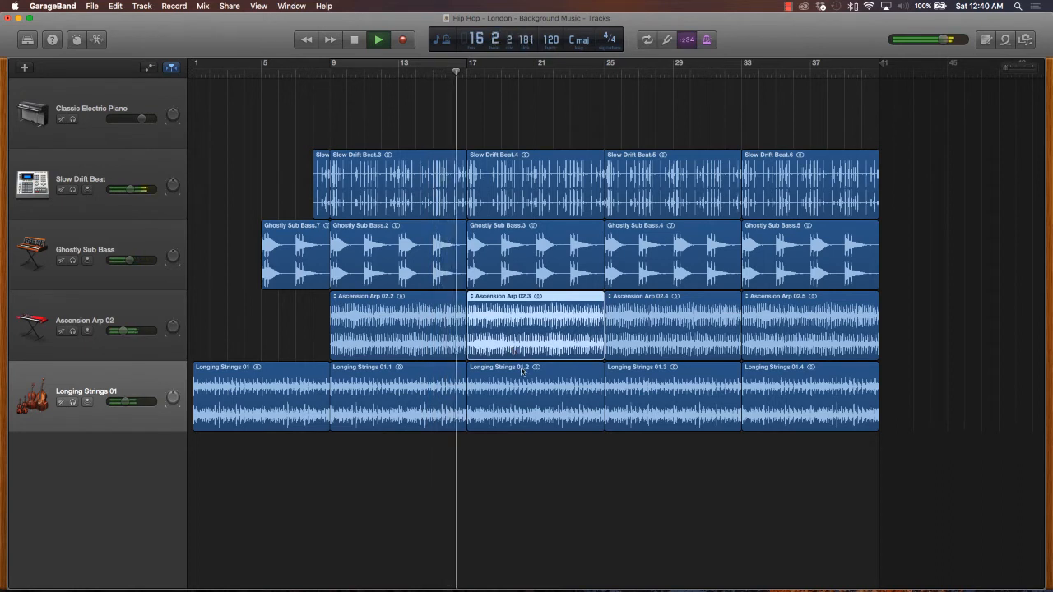
# Delete the Ascension Arp region at bars 17–25 and play the section back from around bar 15.
pyautogui.click(379, 39)
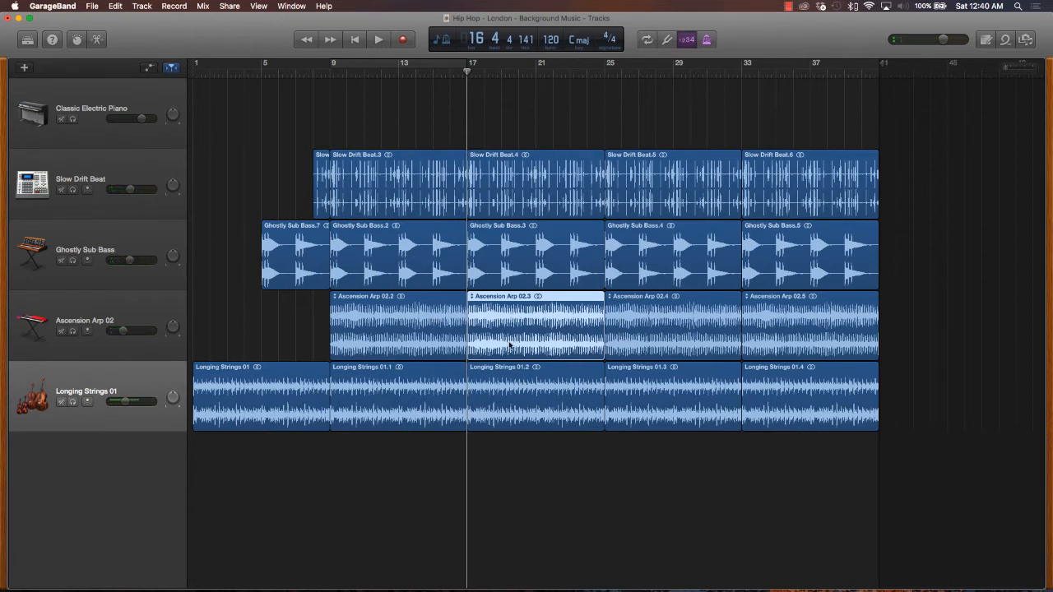
pyautogui.click(535, 325)
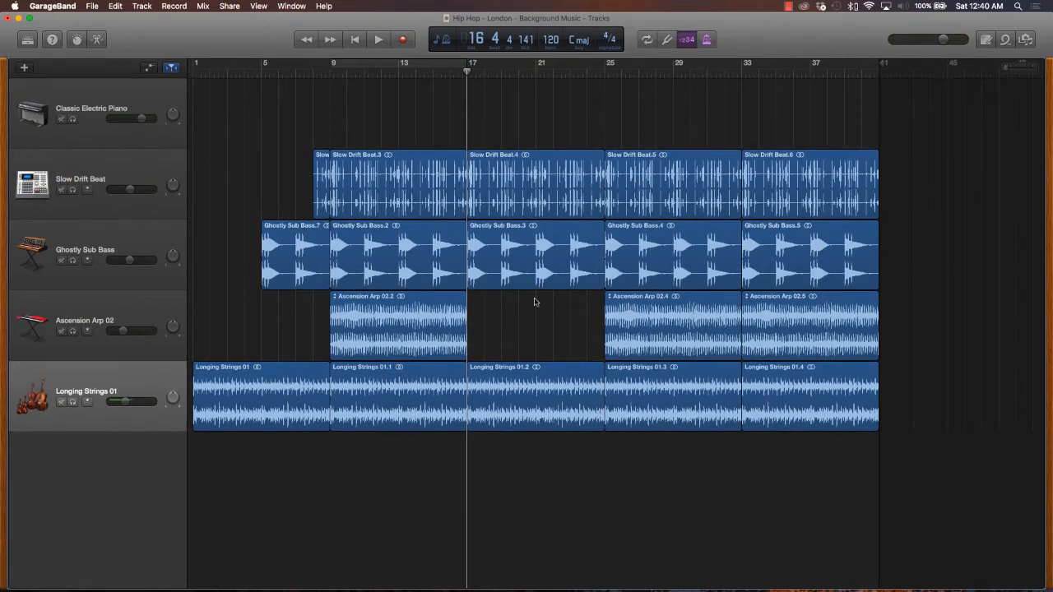
pyautogui.moveTo(530, 345)
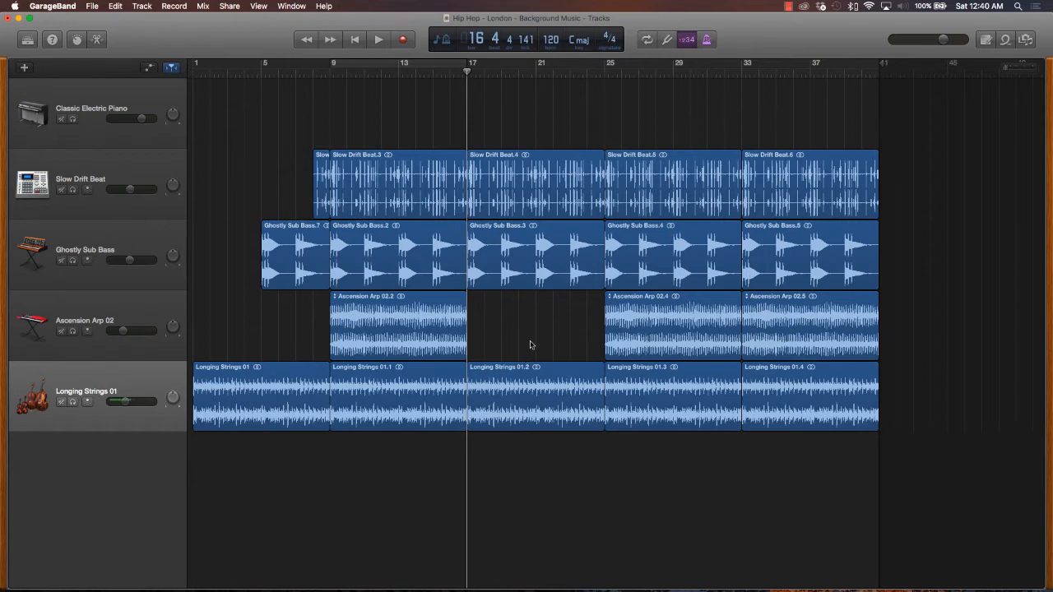
pyautogui.click(458, 73)
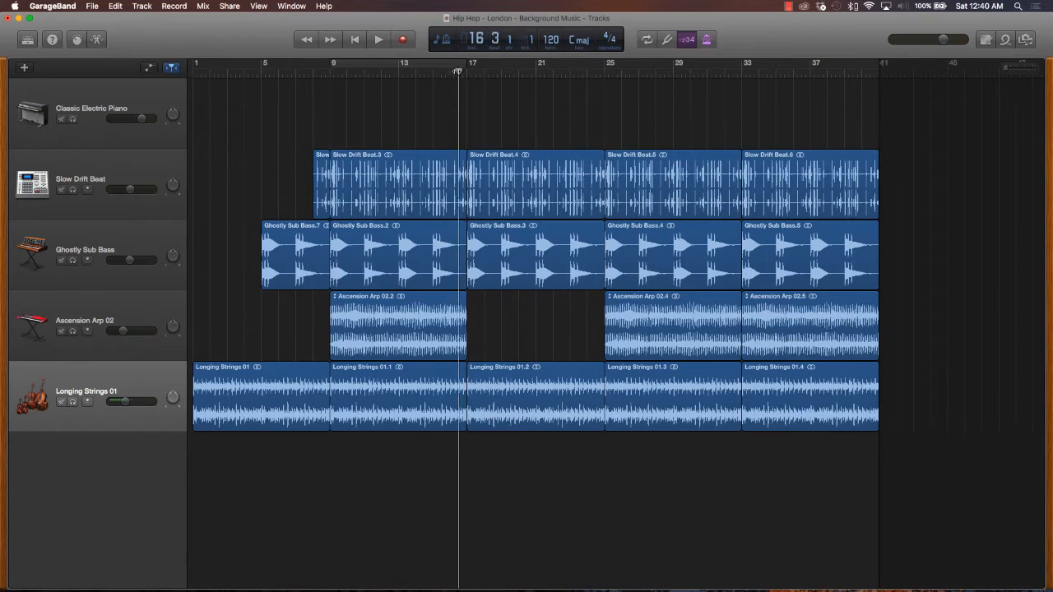
pyautogui.click(379, 39)
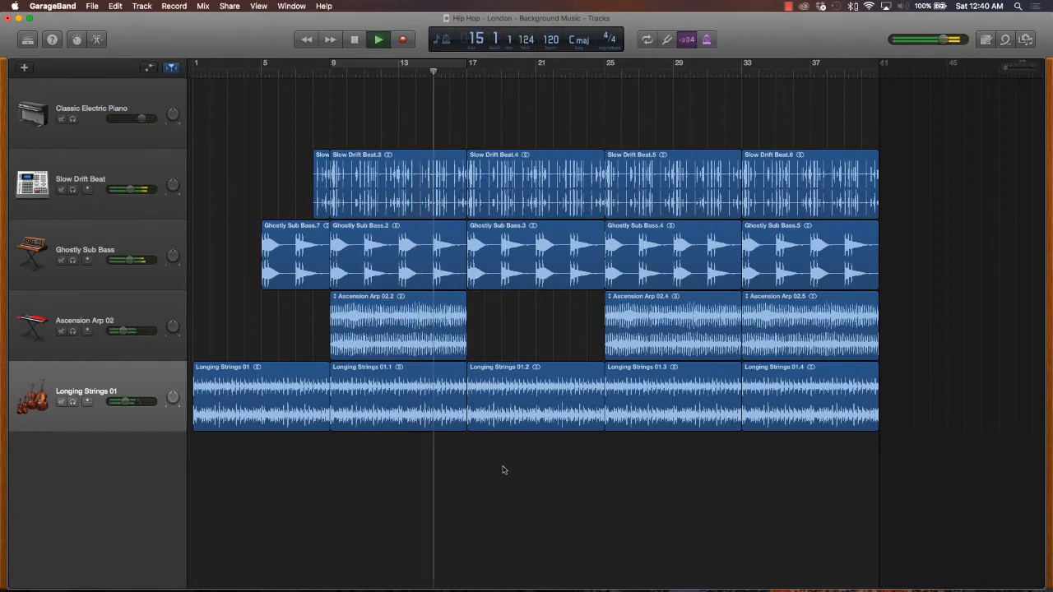
pyautogui.click(378, 39)
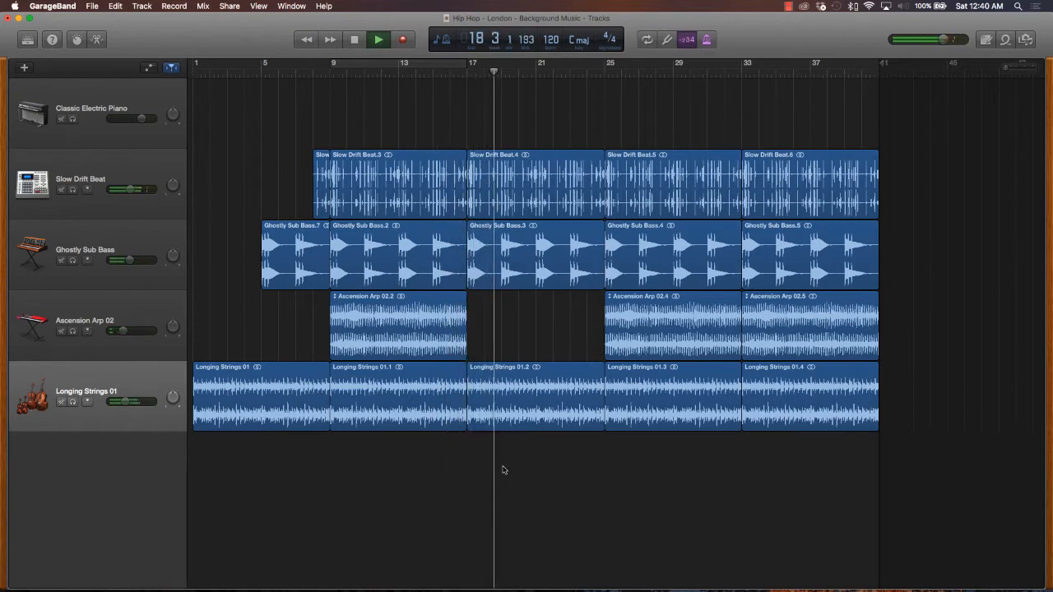
# Remove the Longing Strings regions over bars 17–33 and audition the new break from bar 17.
pyautogui.click(379, 40)
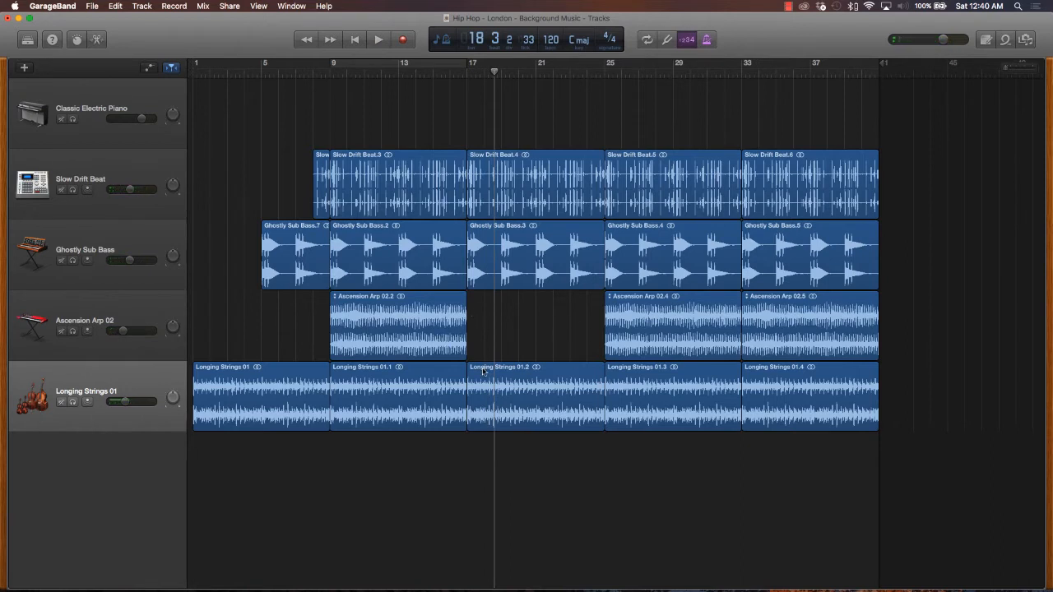
pyautogui.click(534, 326)
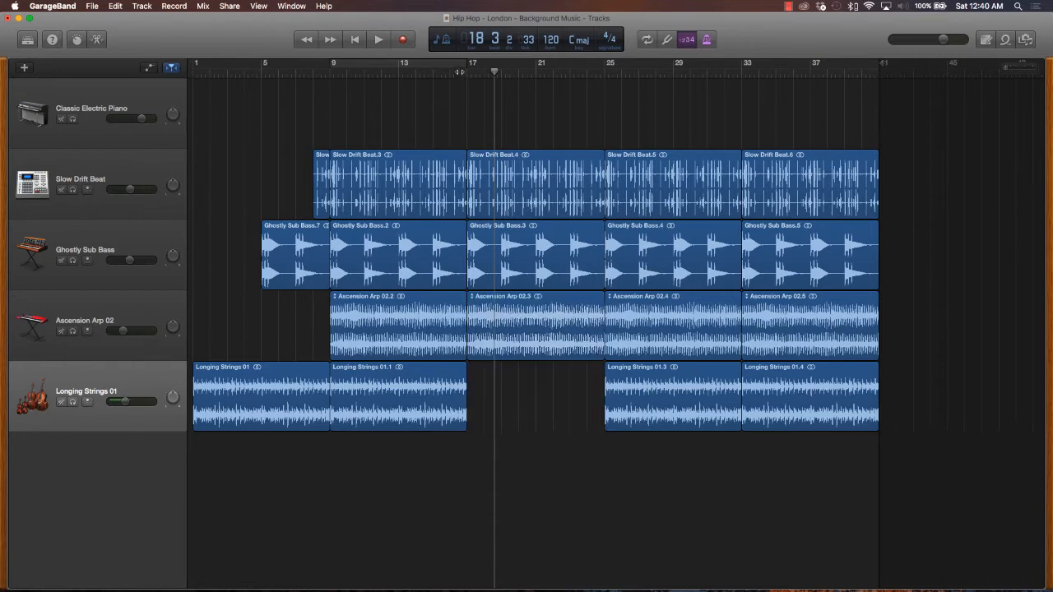
pyautogui.click(379, 40)
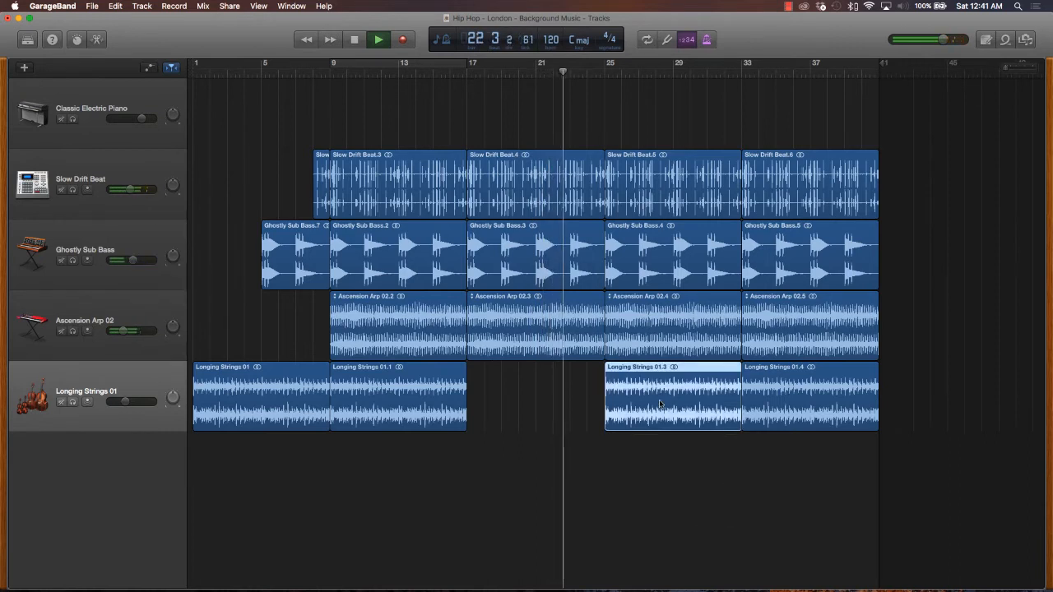
pyautogui.click(673, 394)
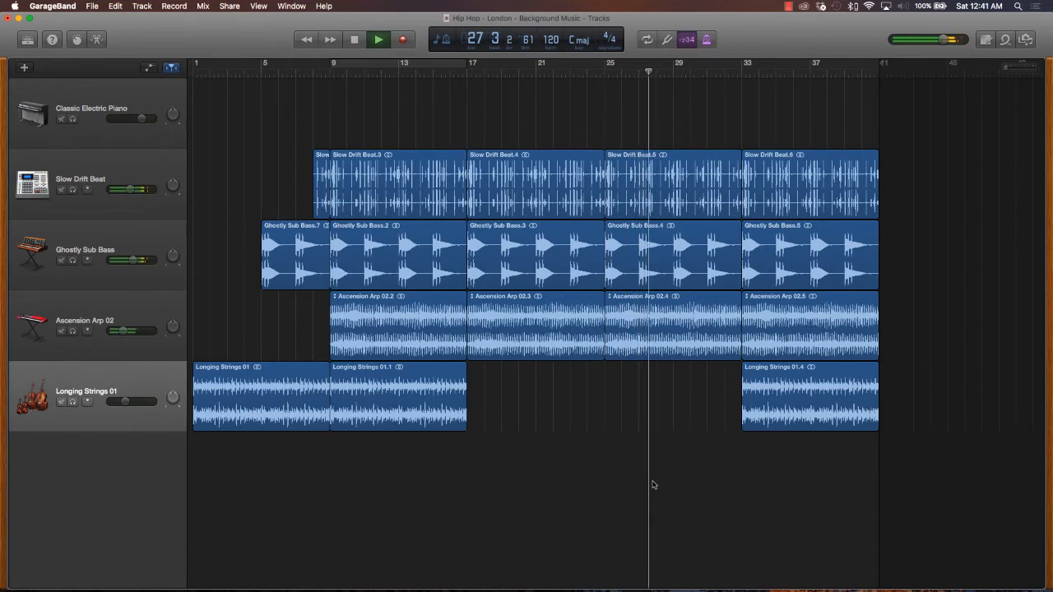
pyautogui.click(378, 39)
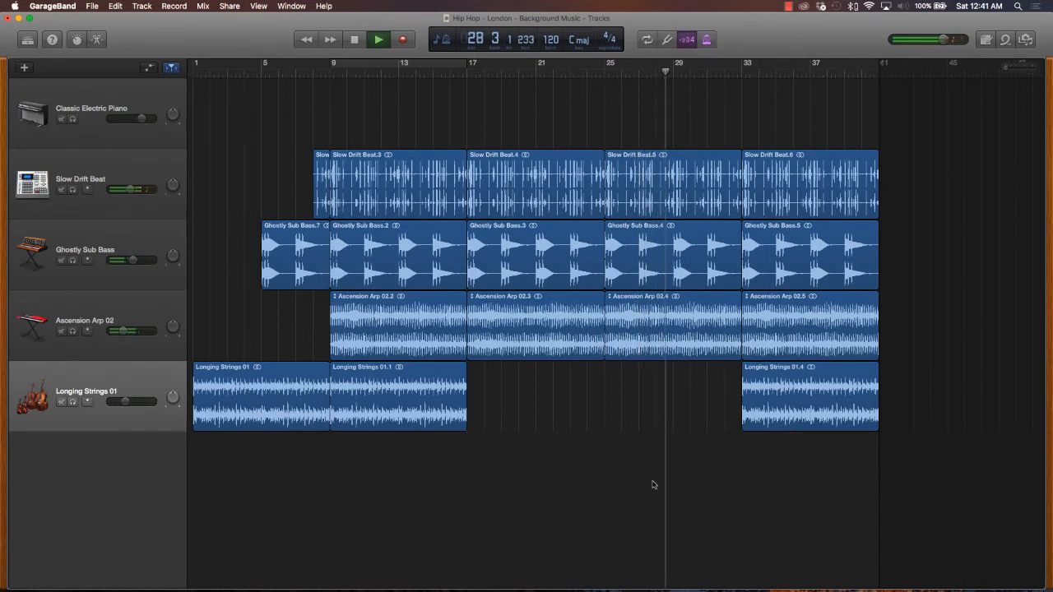
pyautogui.click(378, 39)
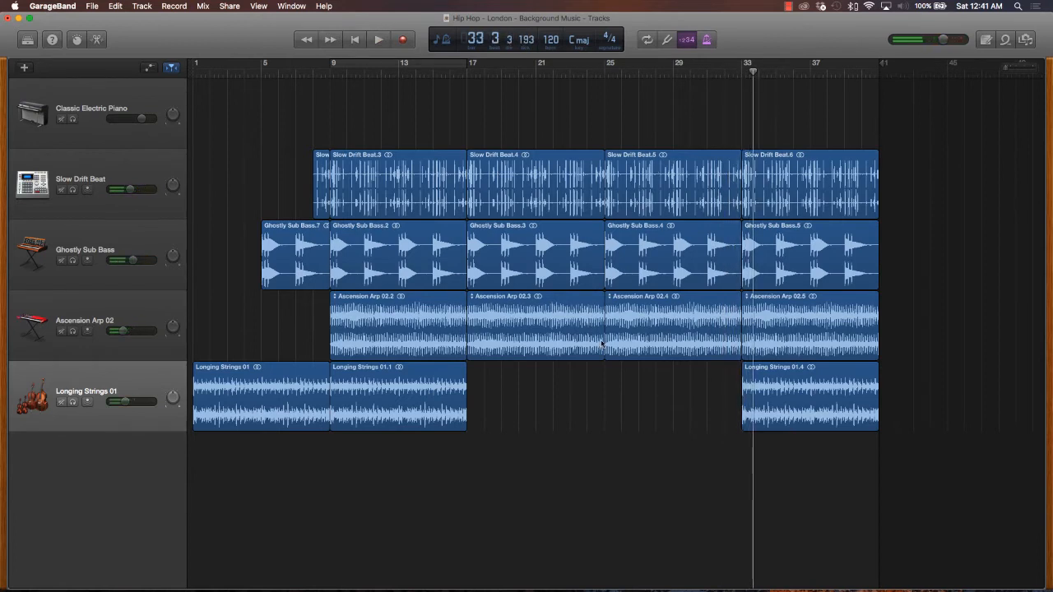
pyautogui.click(698, 74)
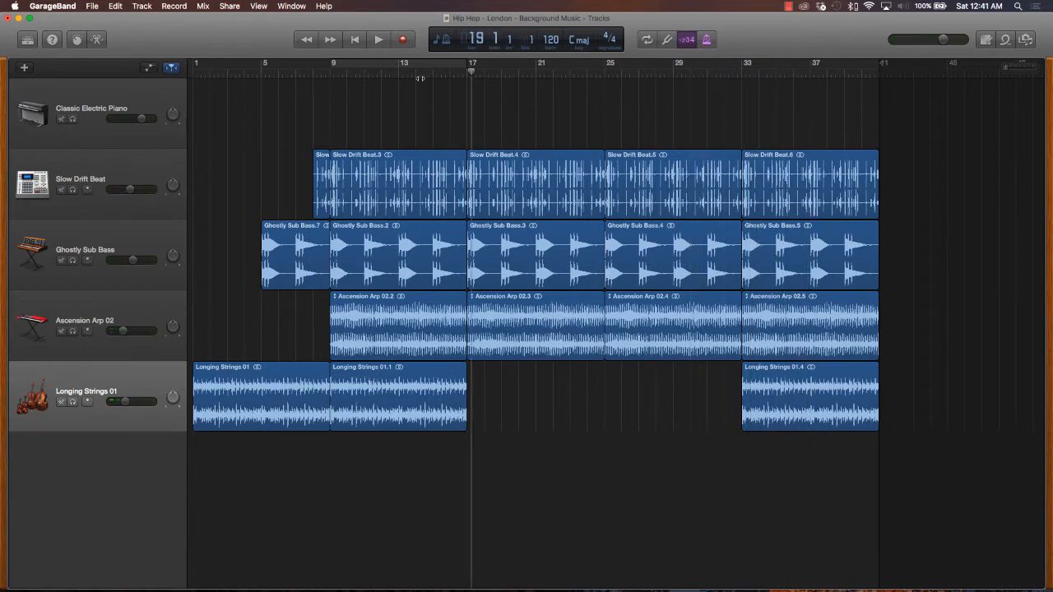
pyautogui.click(312, 69)
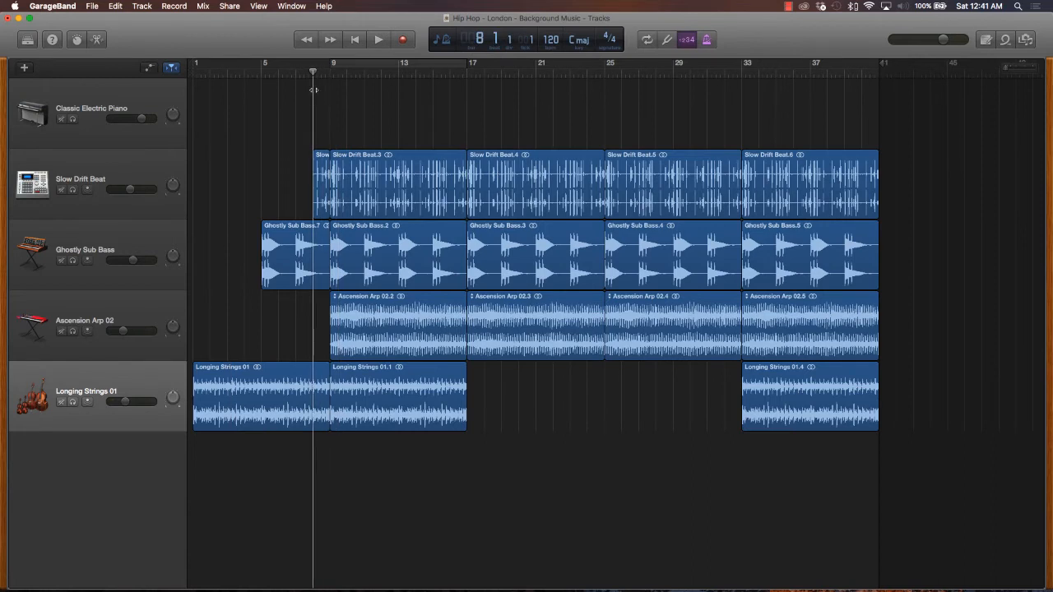
pyautogui.click(415, 70)
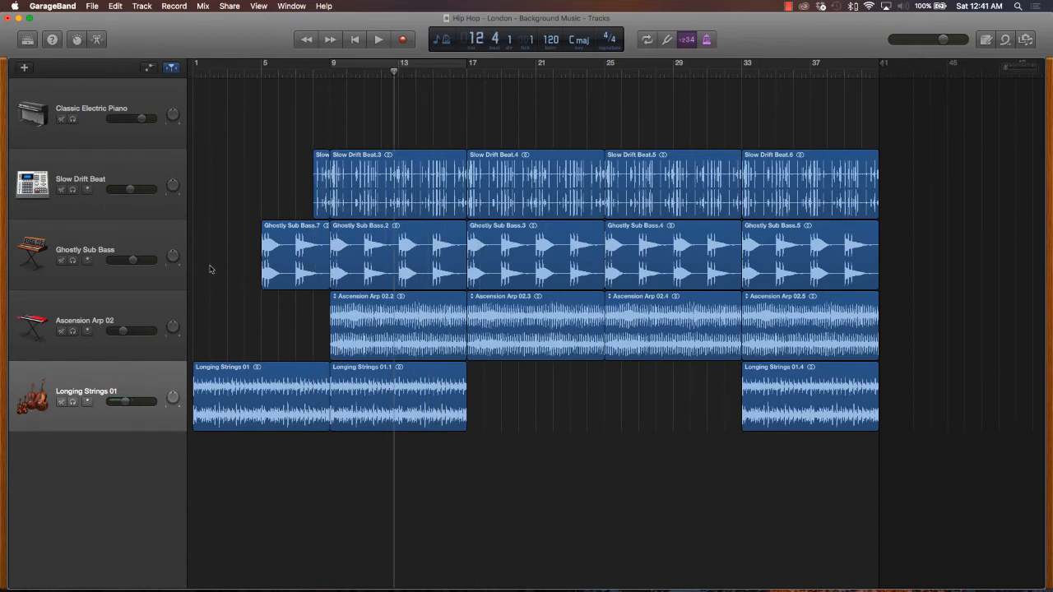
pyautogui.moveTo(46, 212)
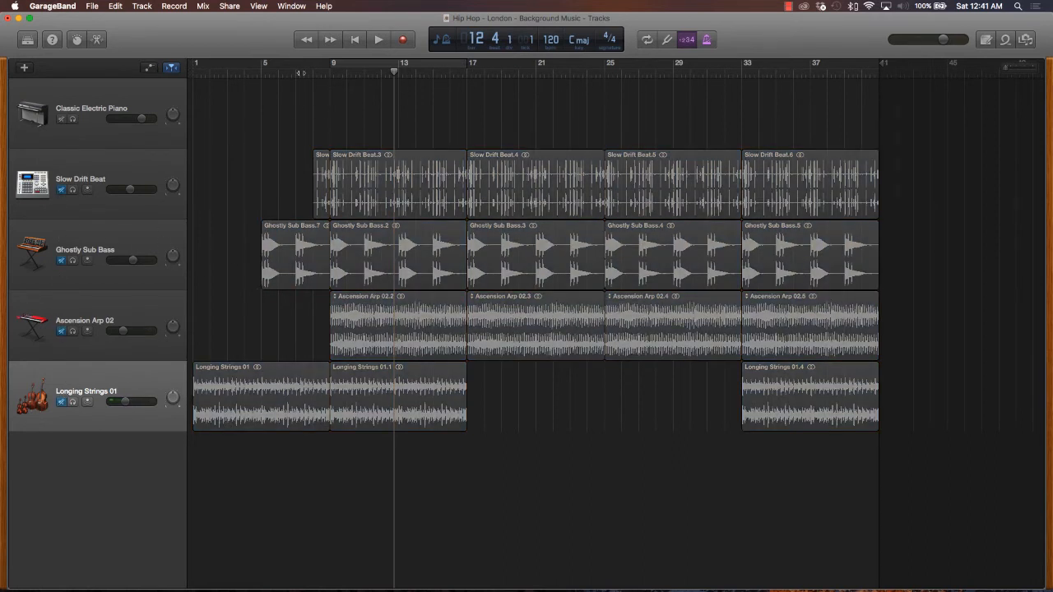
pyautogui.moveTo(196, 62); pyautogui.dragTo(333, 63)
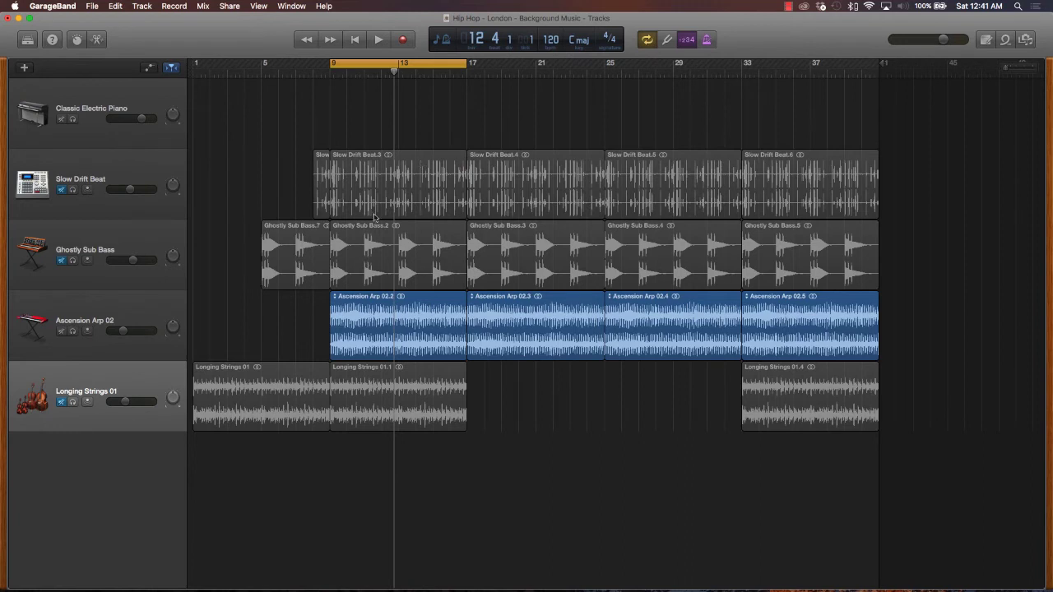
pyautogui.moveTo(383, 129)
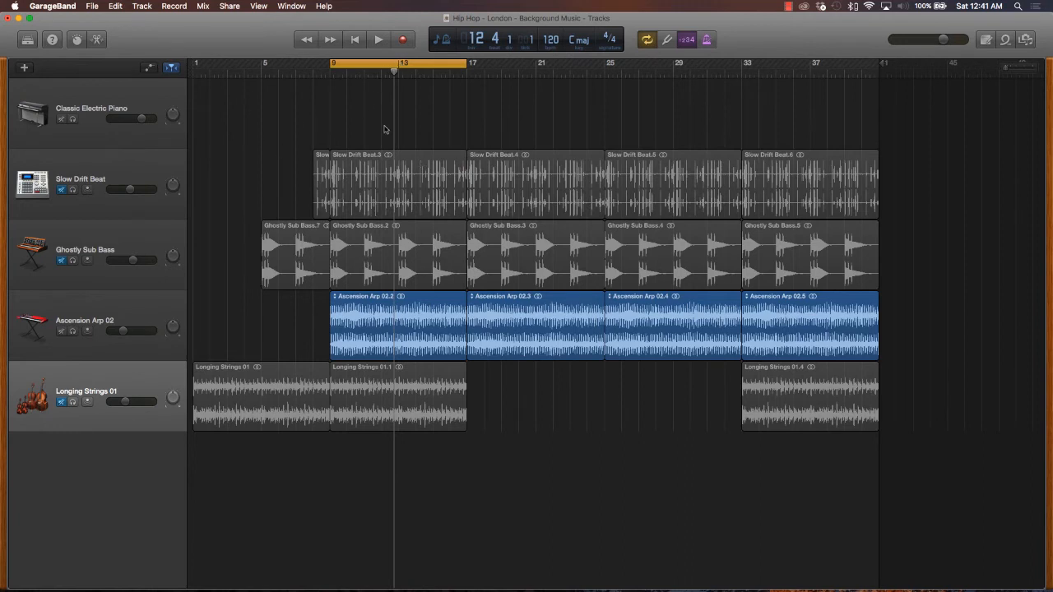
pyautogui.moveTo(99, 163)
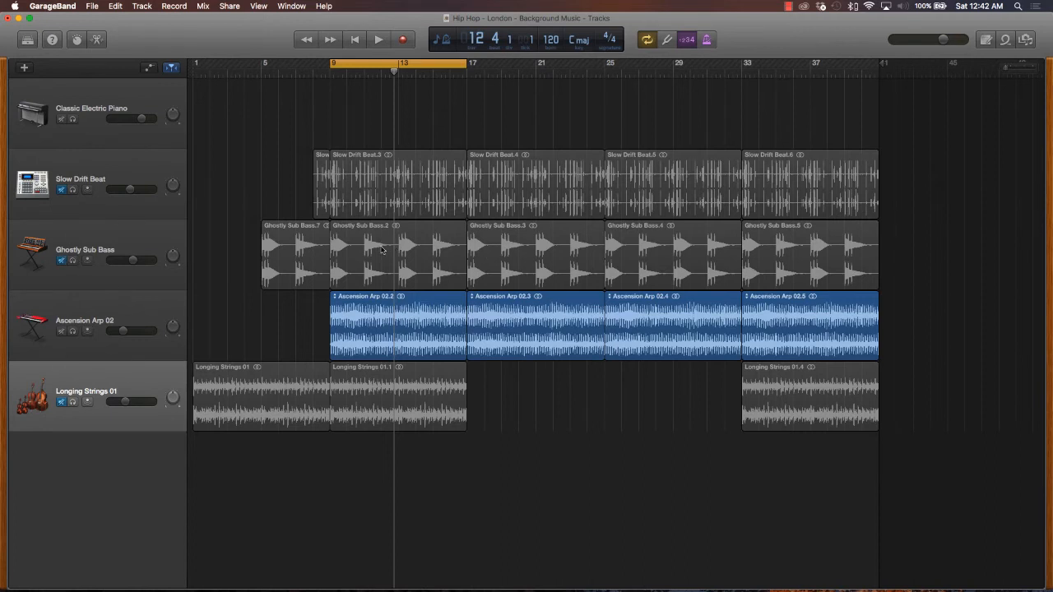
pyautogui.moveTo(436, 250)
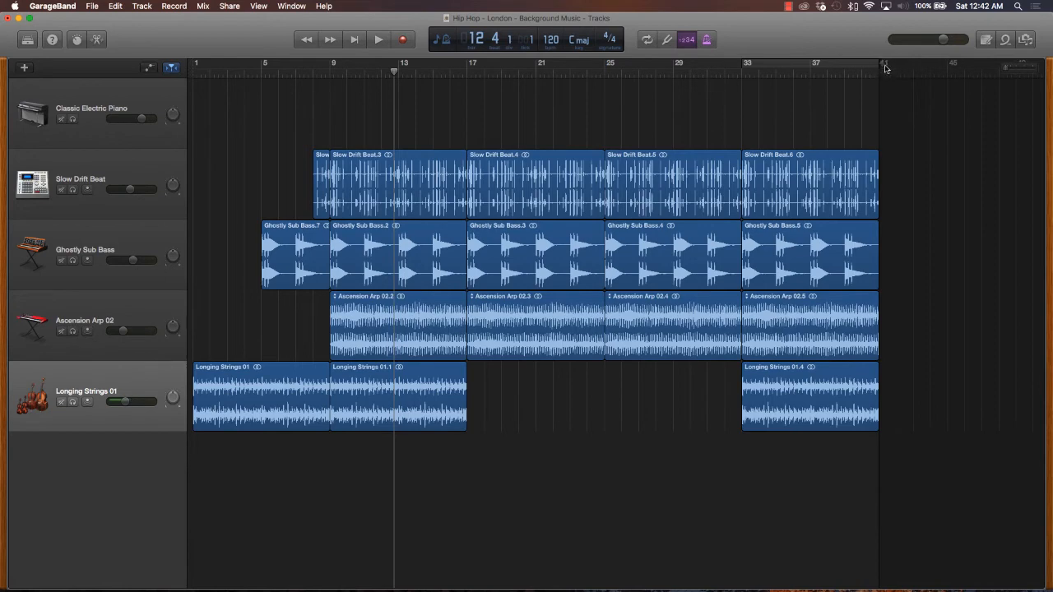
pyautogui.moveTo(882, 66)
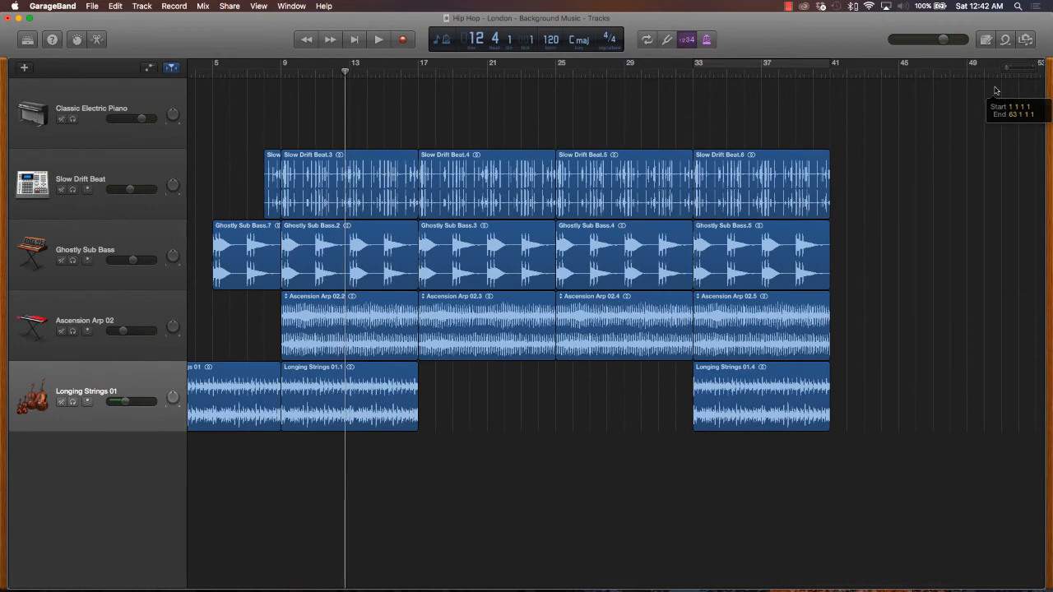
# Place the playback position exactly at bar 41, ready to paste the final eight-bar section.
pyautogui.hscroll(3)
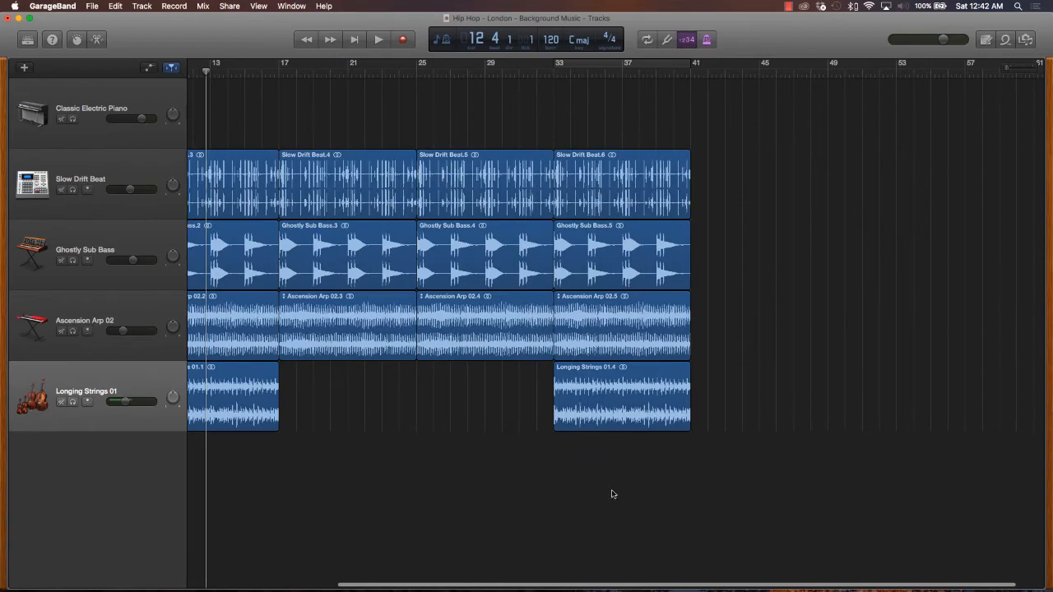
pyautogui.hscroll(-3)
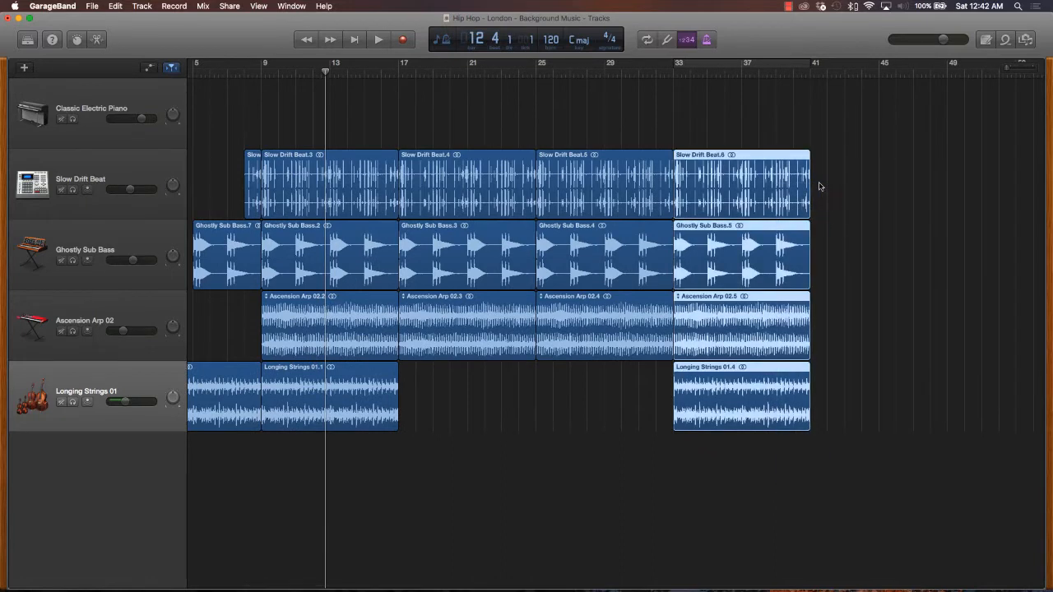
pyautogui.moveTo(821, 308)
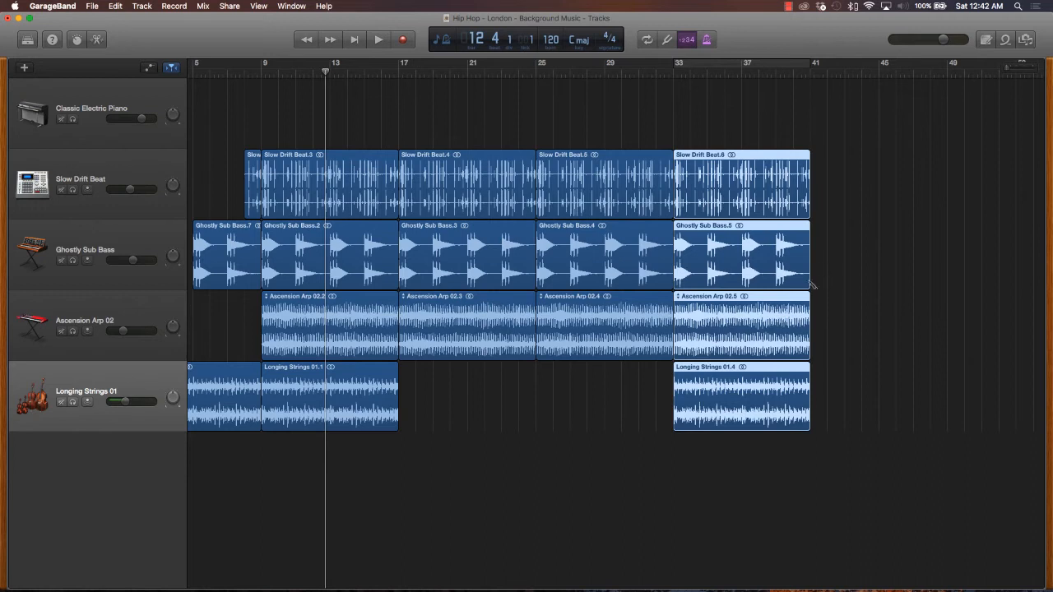
pyautogui.click(796, 73)
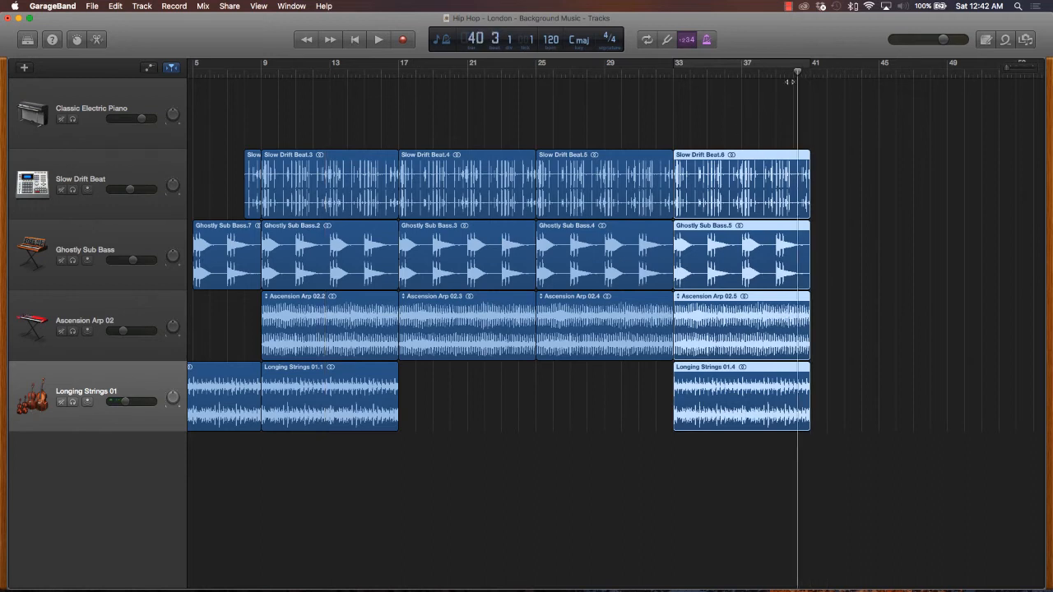
pyautogui.click(809, 70)
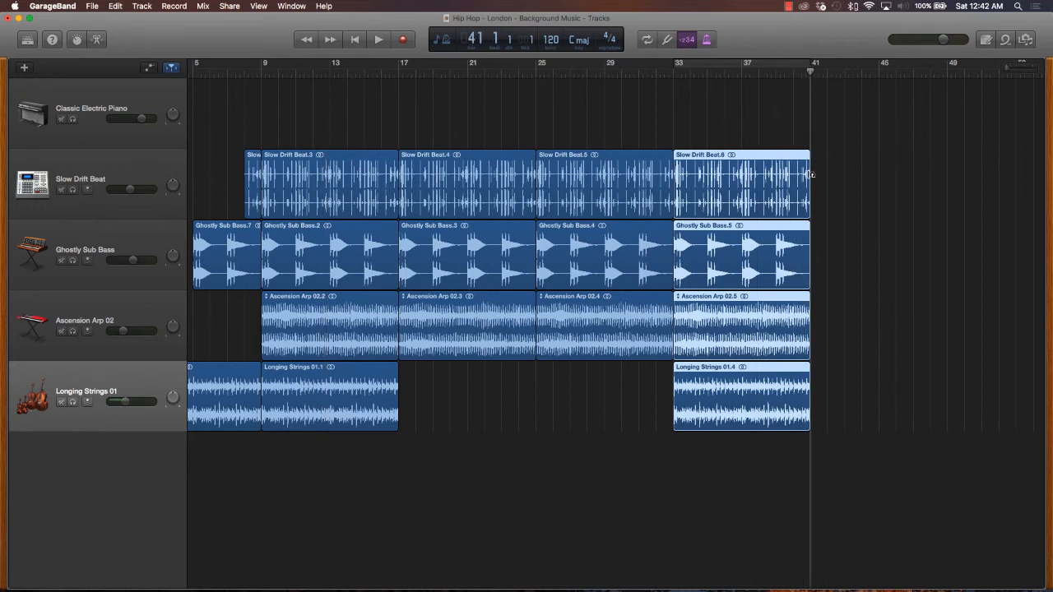
pyautogui.hscroll(3)
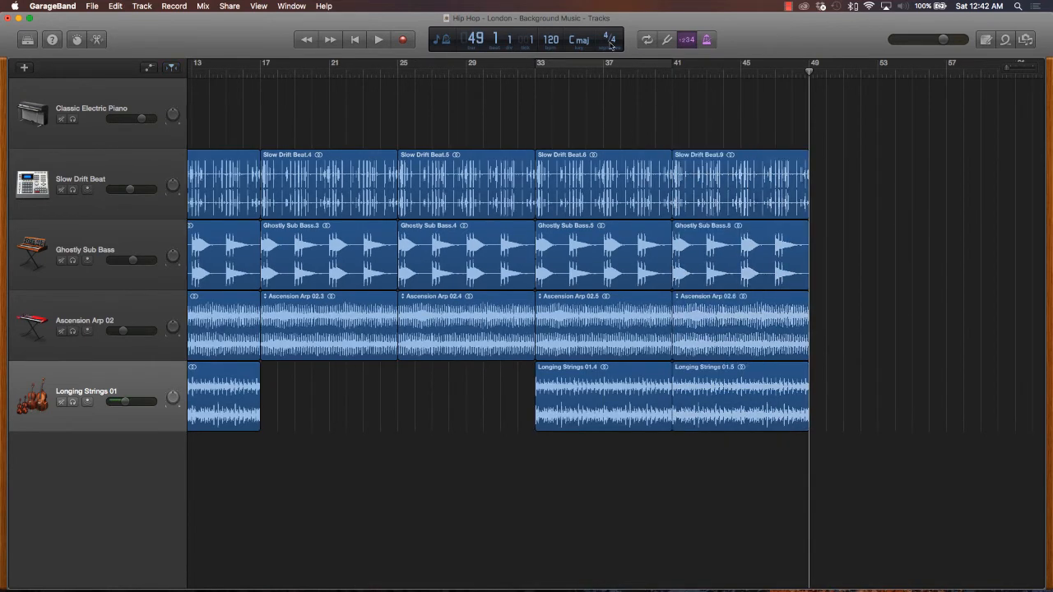
pyautogui.moveTo(714, 136)
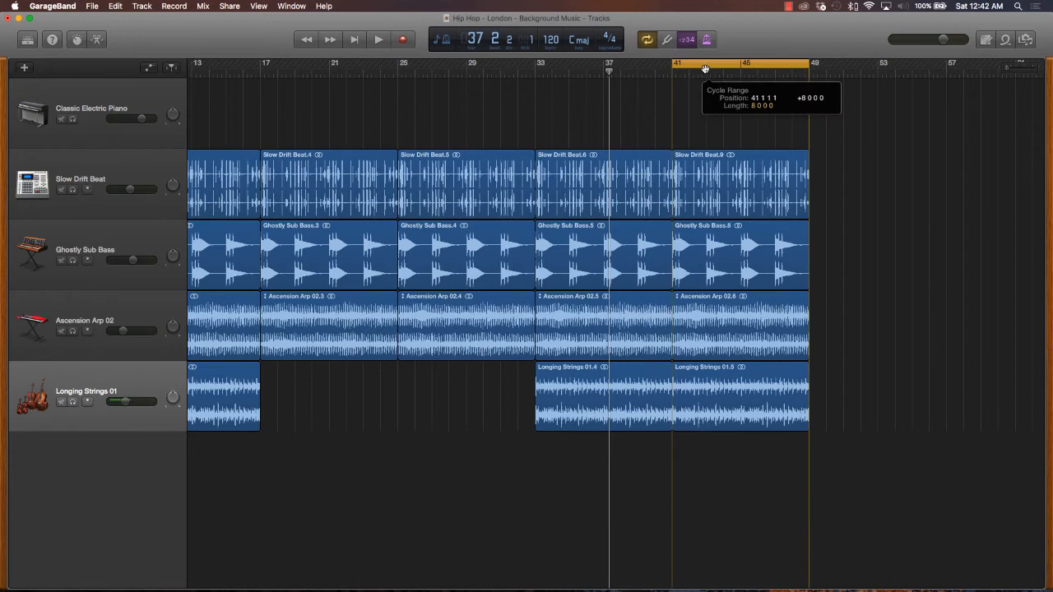
pyautogui.moveTo(213, 415)
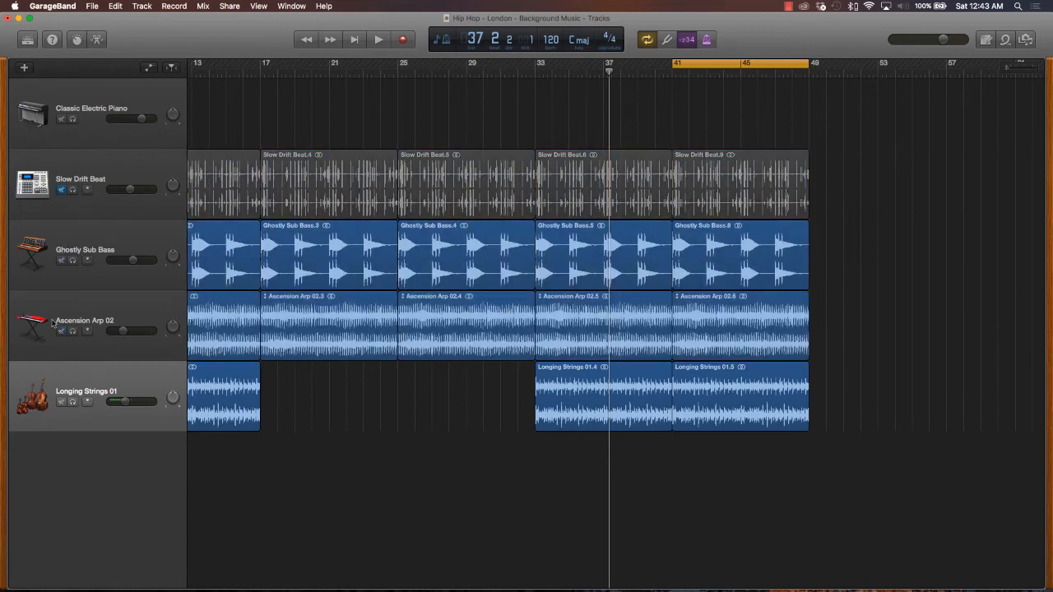
# Audition the closing section at bars 41–49 without the Slow Drift Beat.
pyautogui.click(378, 40)
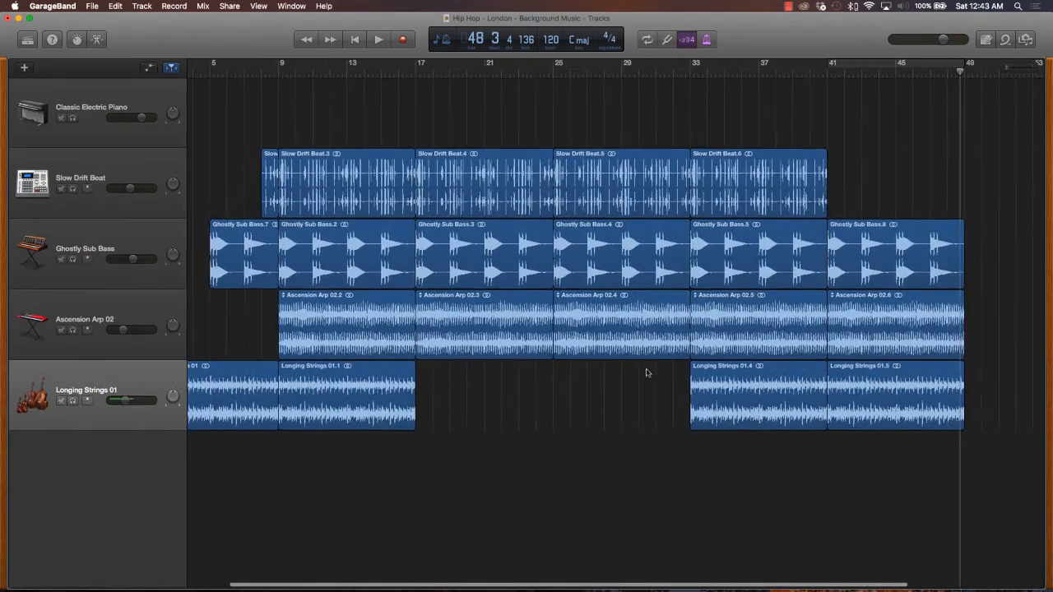
# Move the playback position to bar 41 while scrolling along the arrangement.
pyautogui.hscroll(3)
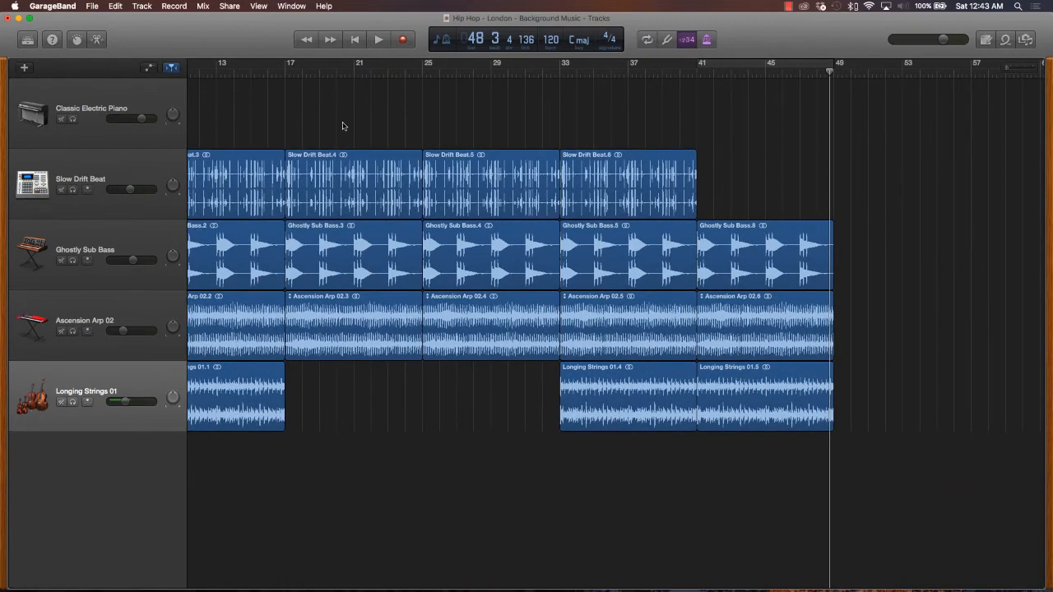
pyautogui.moveTo(757, 245)
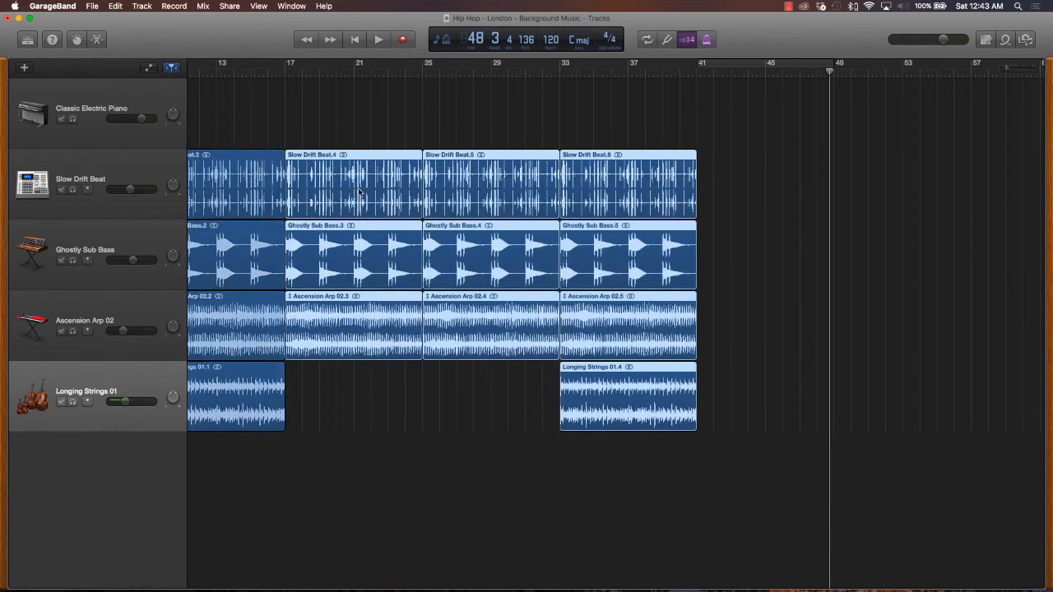
pyautogui.moveTo(418, 207)
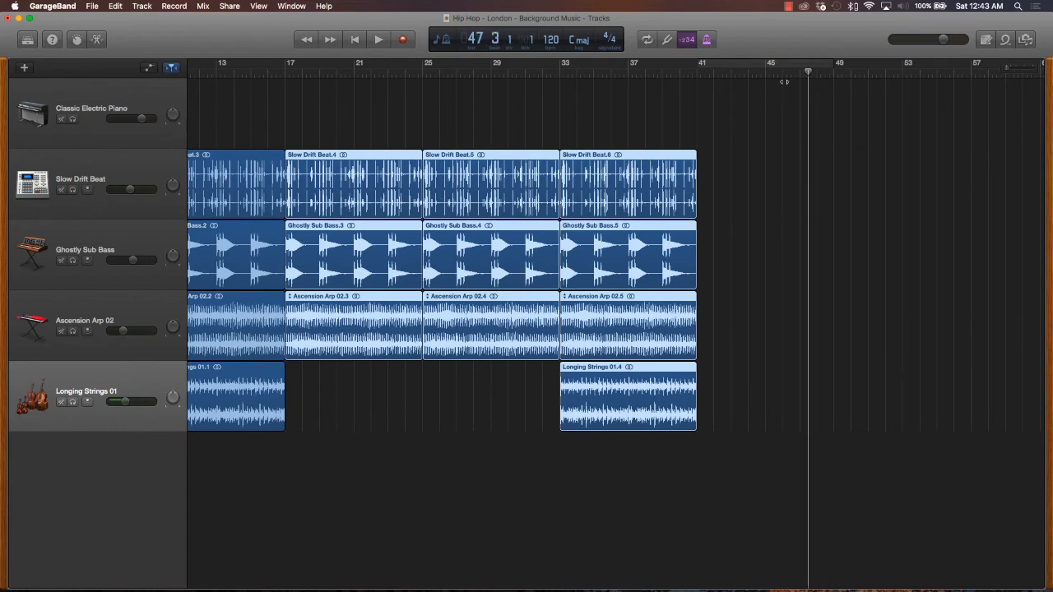
pyautogui.click(694, 73)
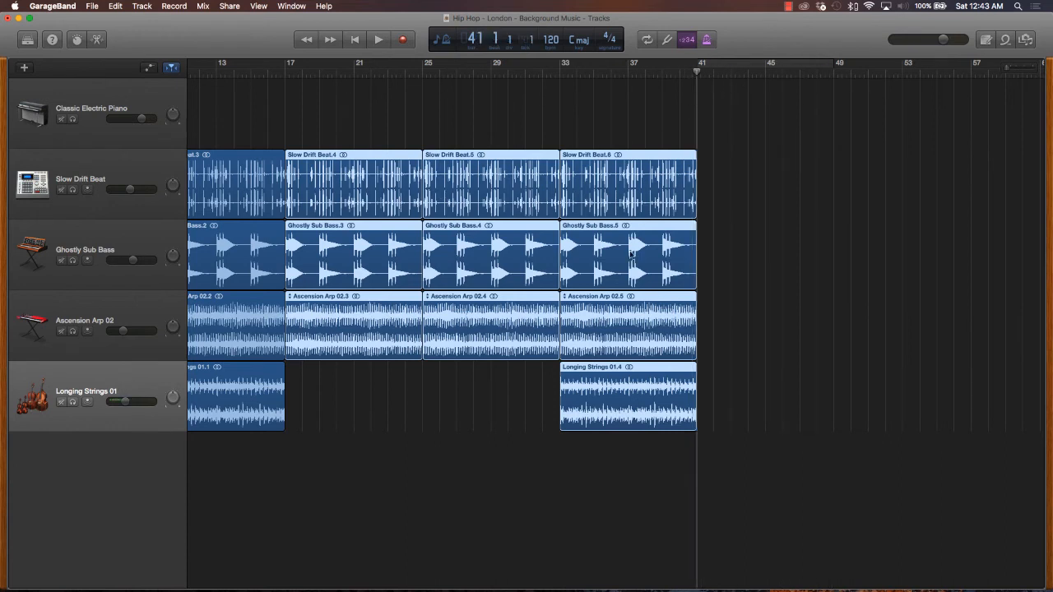
pyautogui.moveTo(665, 237)
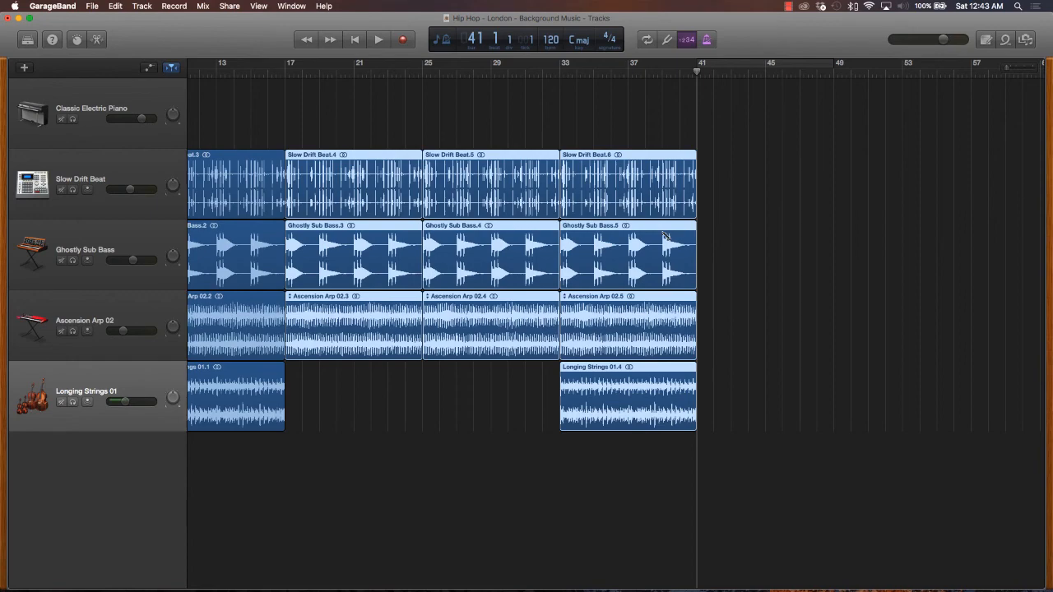
pyautogui.hscroll(3)
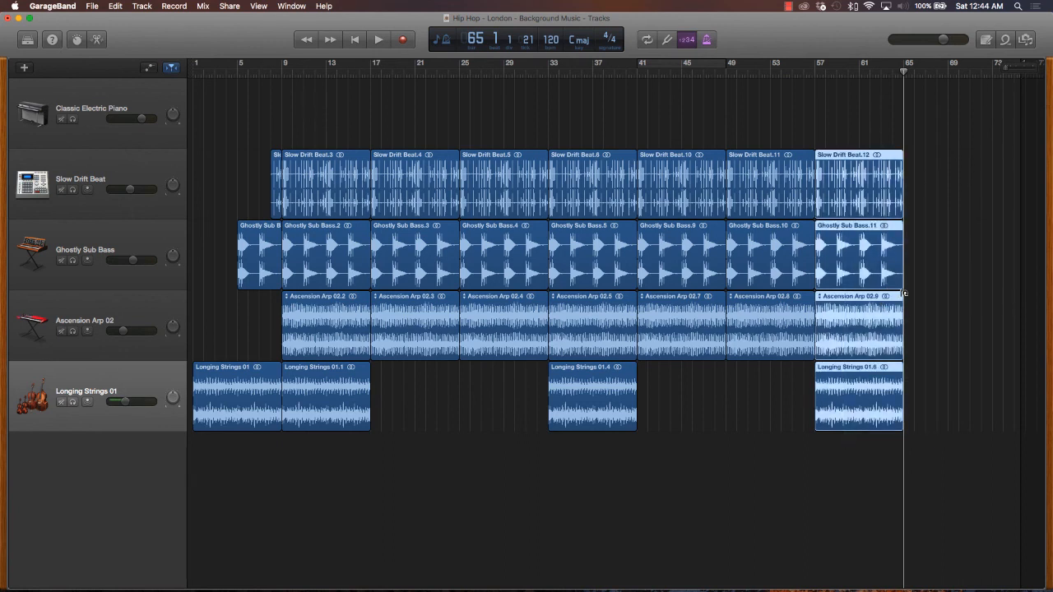
pyautogui.moveTo(895, 296)
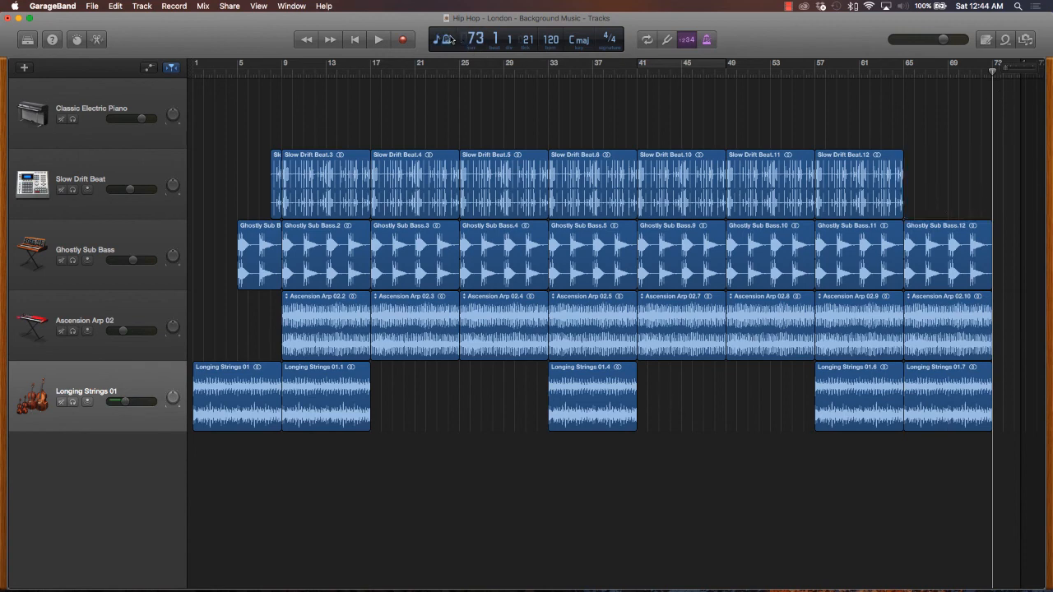
# Switch the LCD to clock-time display and return the playhead to the song start.
pyautogui.click(447, 39)
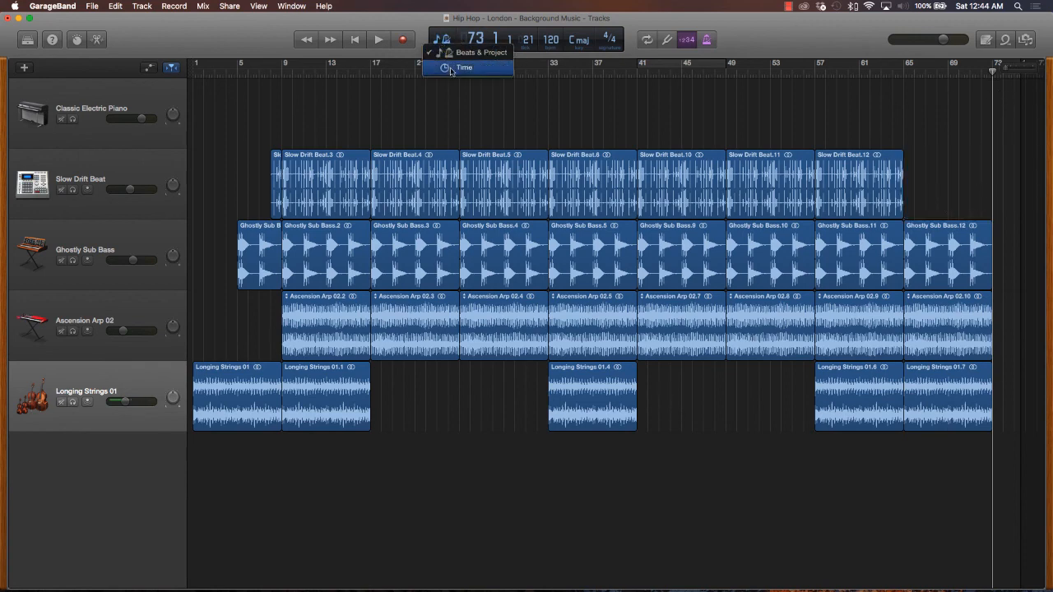
pyautogui.click(464, 67)
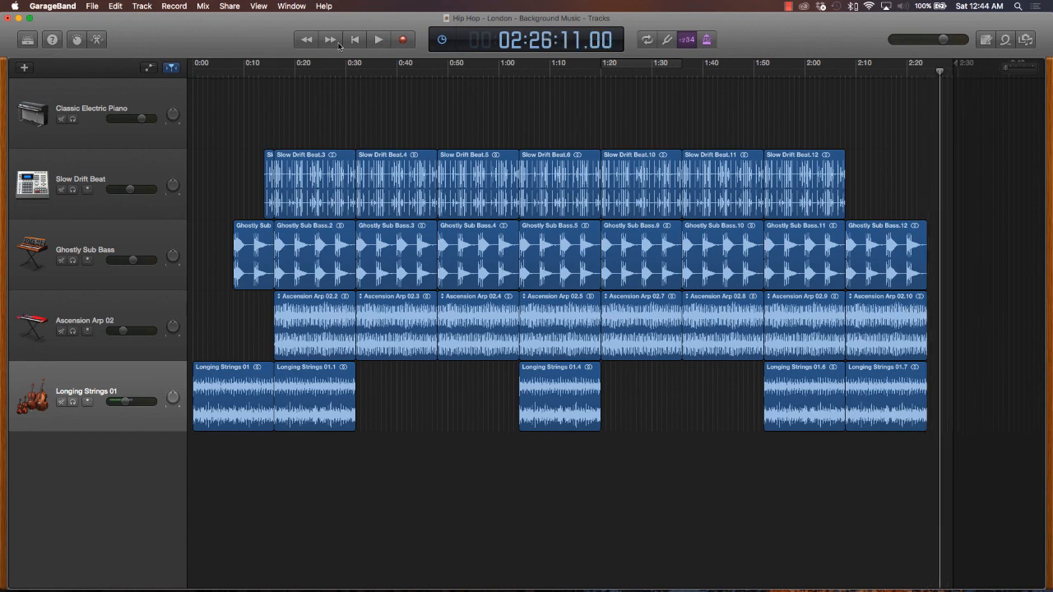
pyautogui.click(356, 39)
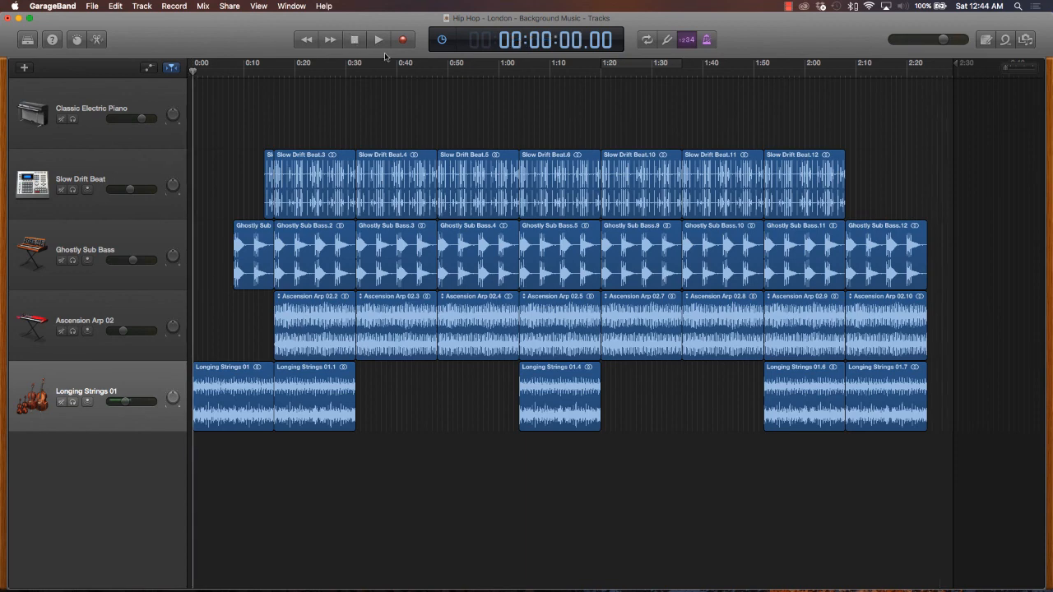